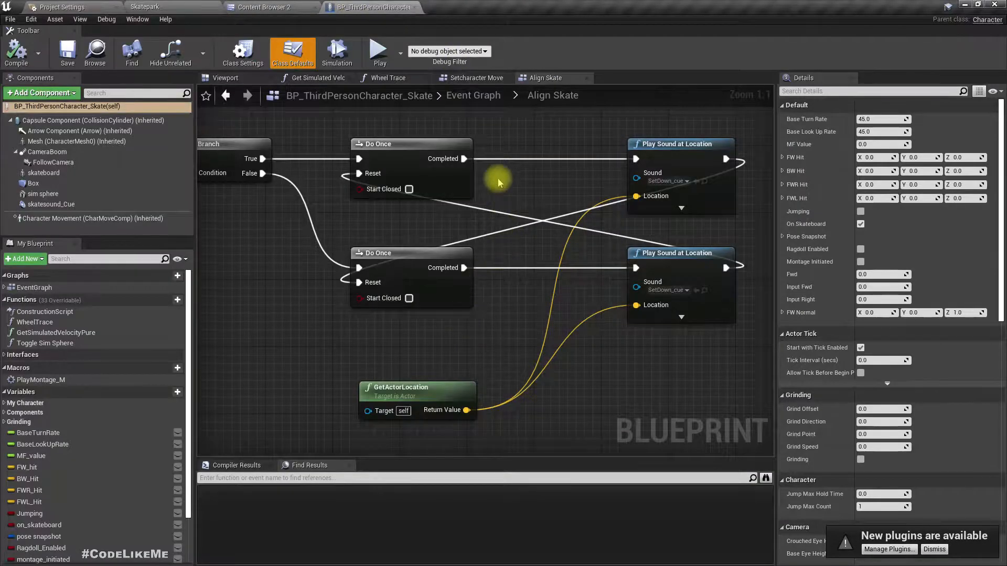
pyautogui.moveTo(503, 116)
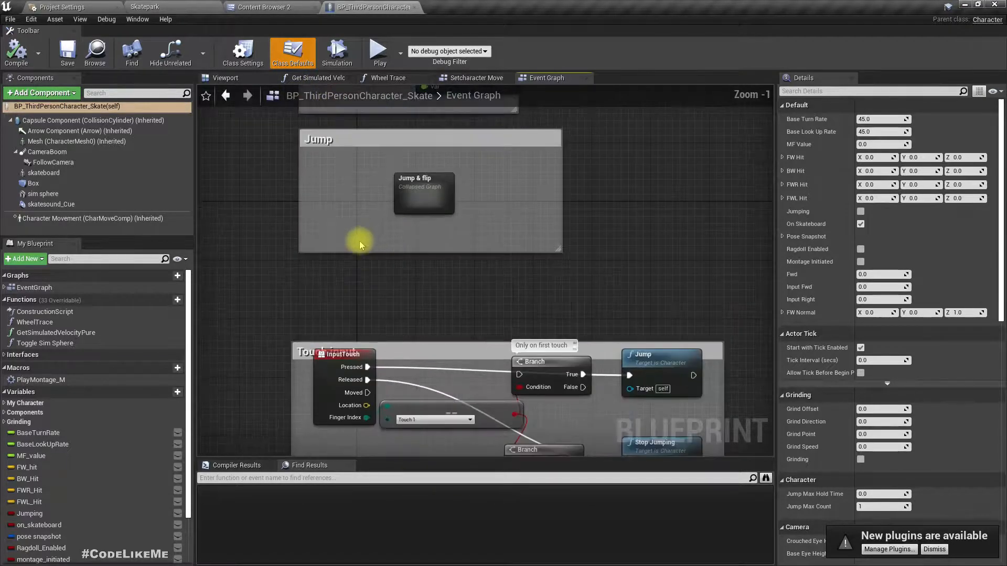
pyautogui.moveTo(203, 13)
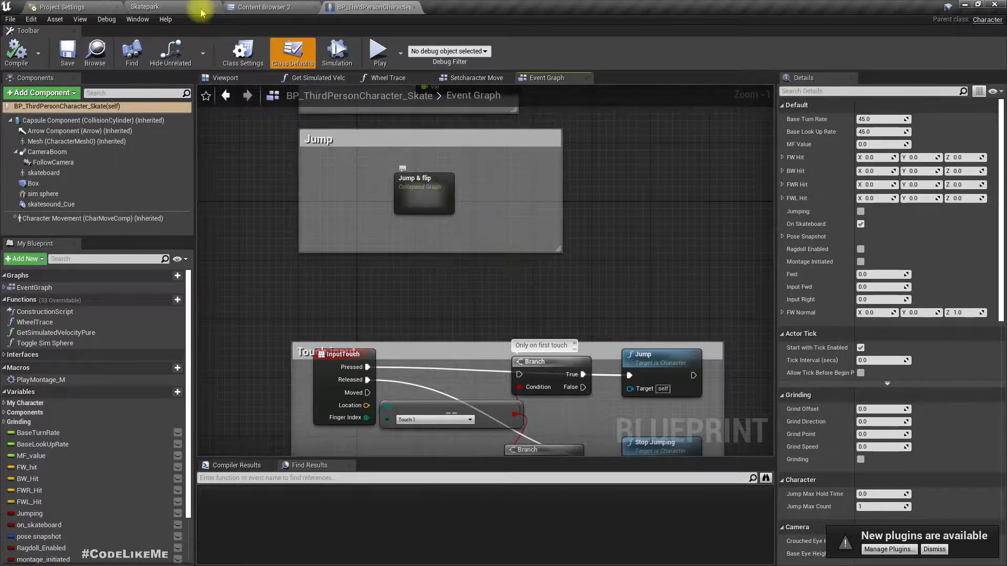
# Leave Align Skate for the main Event Graph and pan to the AlignSkate node
pyautogui.click(379, 51)
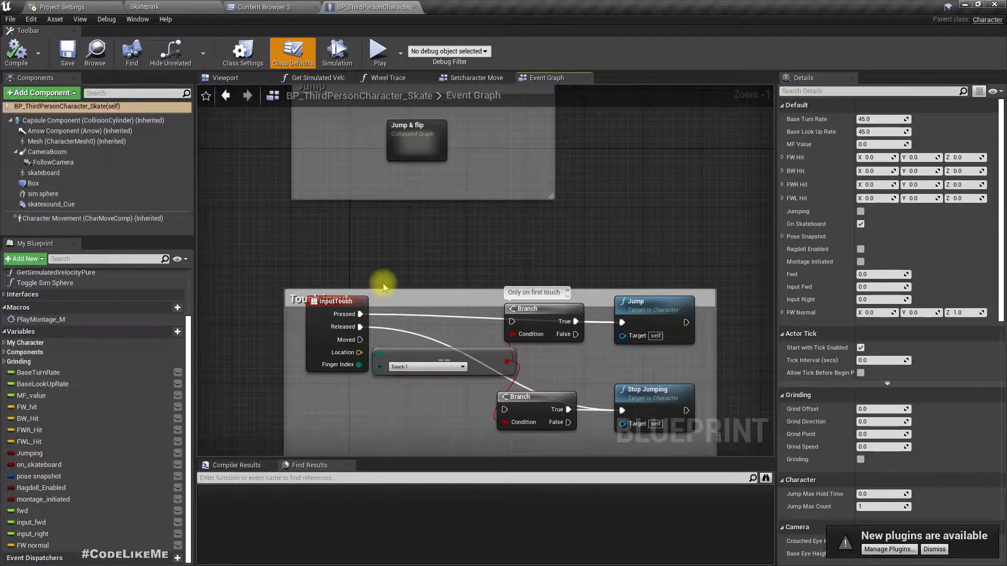
pyautogui.scroll(-3)
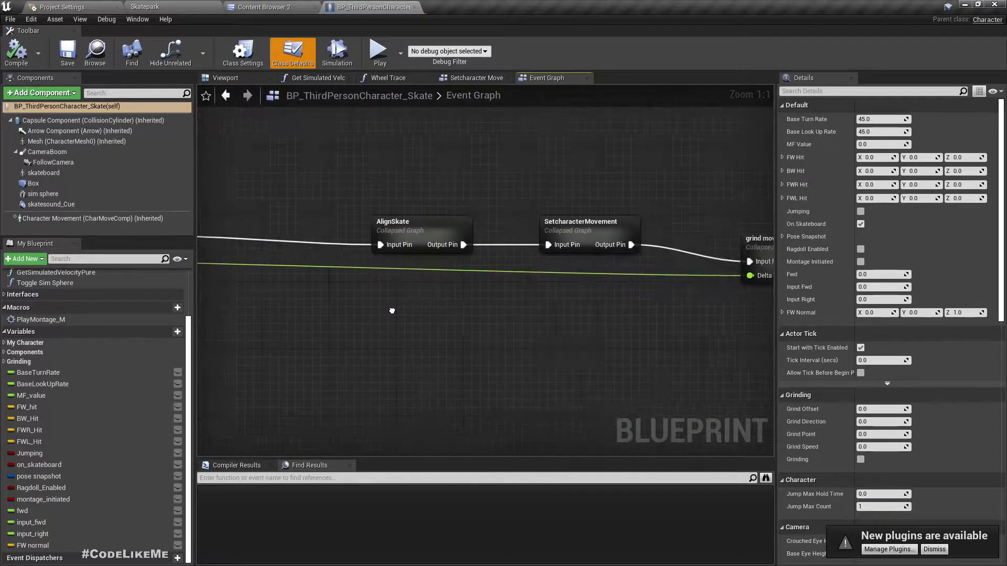
# Open the AlignSkate collapsed graph and zoom in on its Branch, Do Once and Play Sound nodes
pyautogui.doubleClick(421, 231)
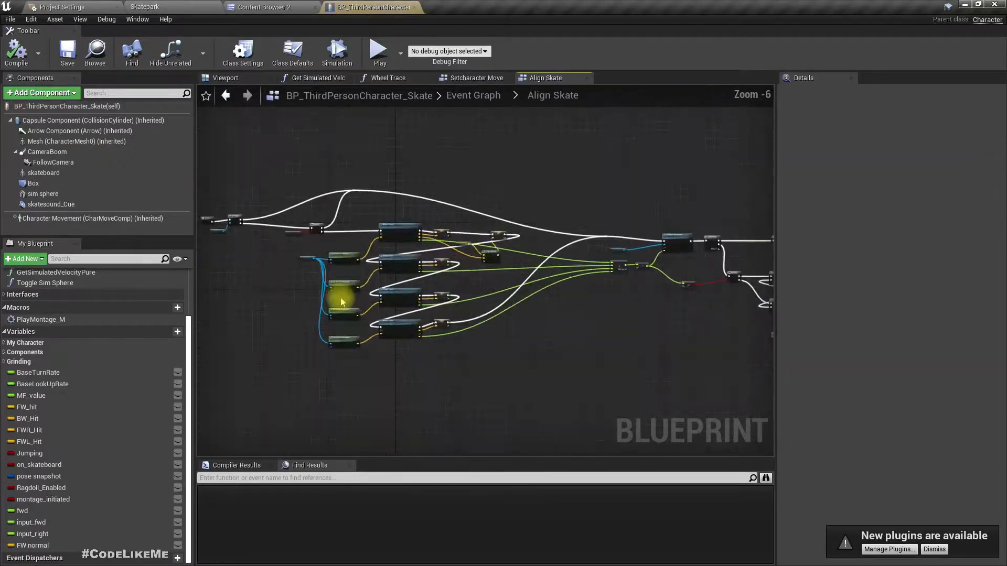
pyautogui.scroll(3)
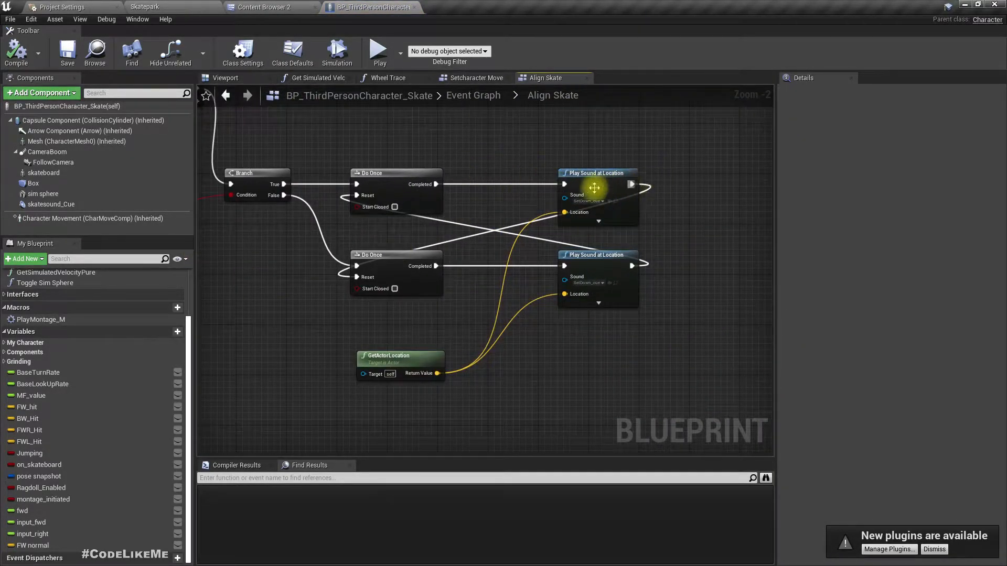
pyautogui.scroll(3)
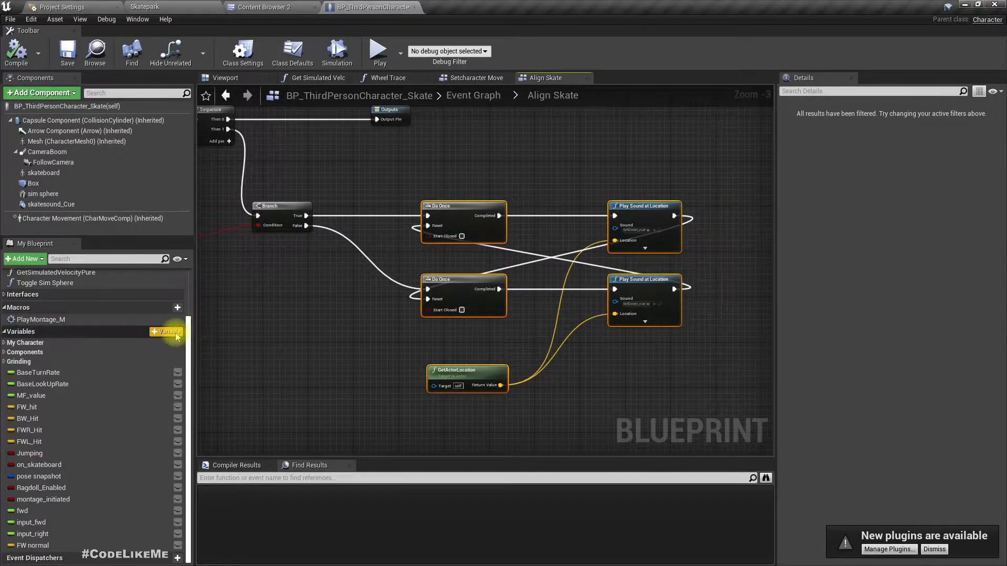
# Create Boolean variable 'in air', set it from the > 0.5 compare, and add a NOT node
pyautogui.click(167, 331)
pyautogui.write('in air')
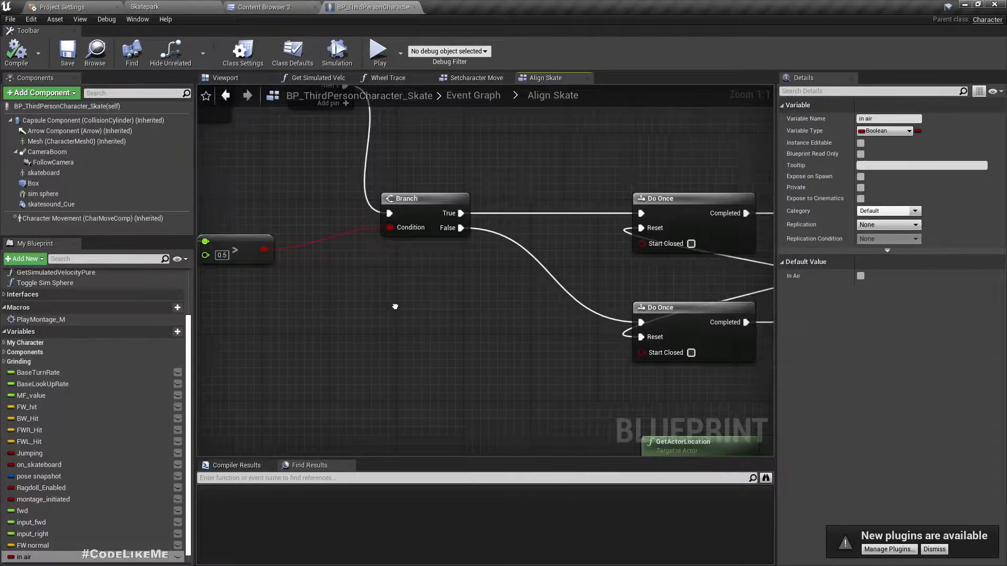
pyautogui.scroll(-3)
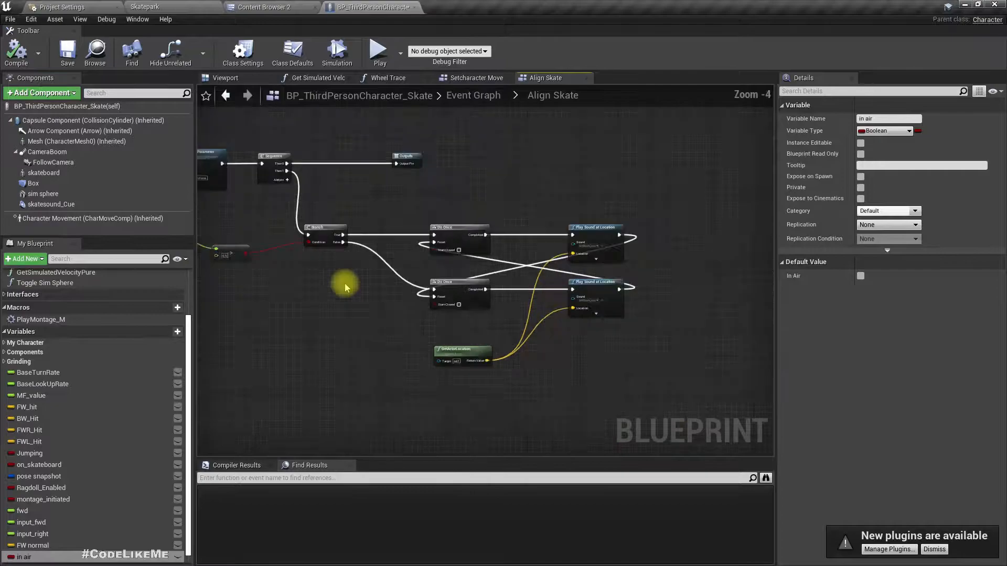
pyautogui.click(321, 235)
pyautogui.write('not')
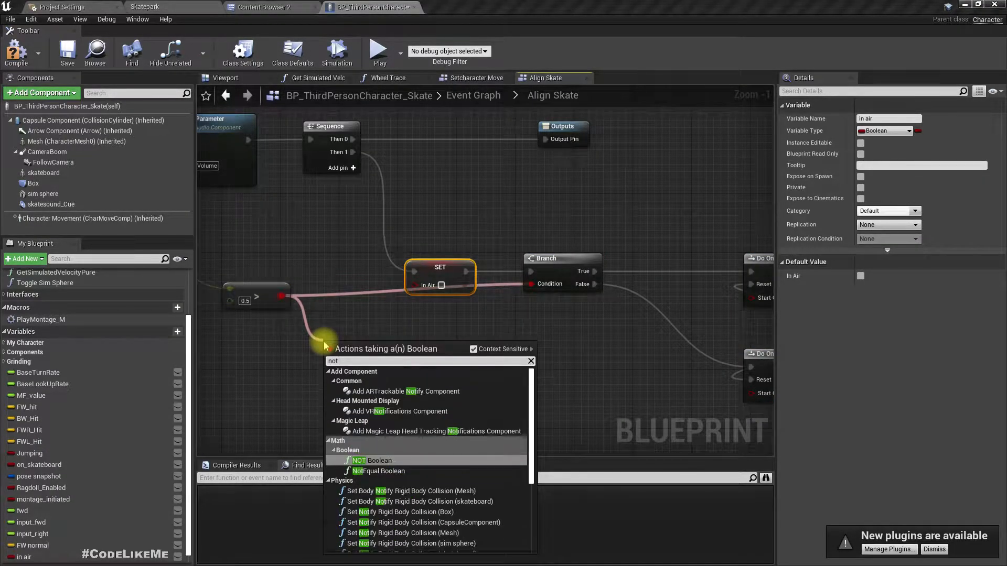
pyautogui.click(375, 460)
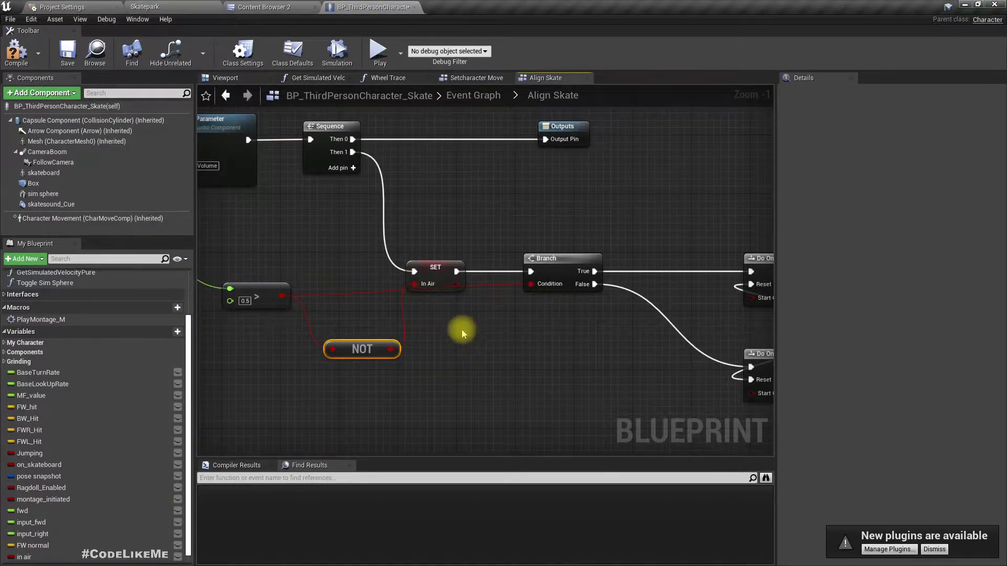
pyautogui.moveTo(16, 52)
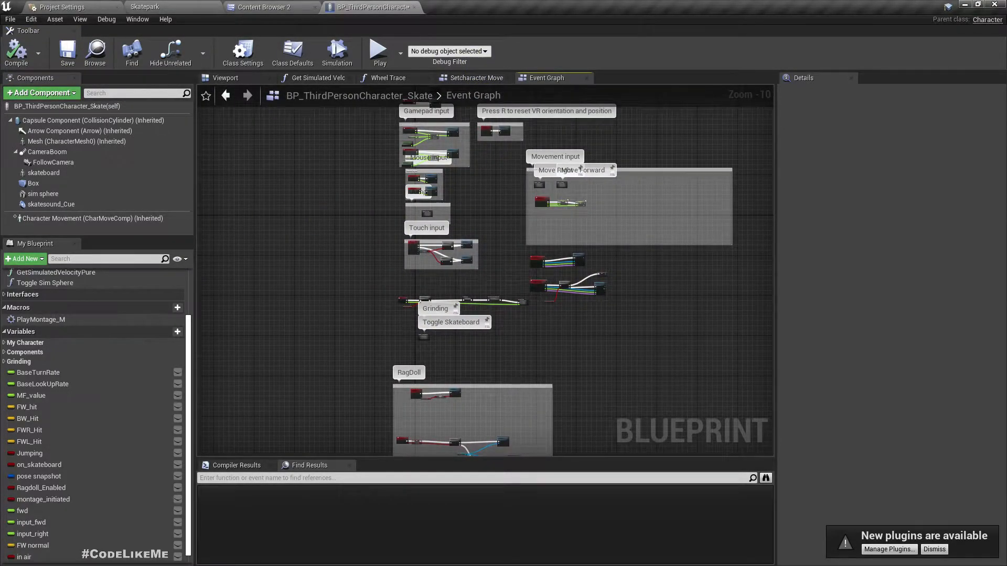
# Break the Jump & Flip Branch links, wiring False to Detect Grind and In Air to Condition
pyautogui.scroll(-3)
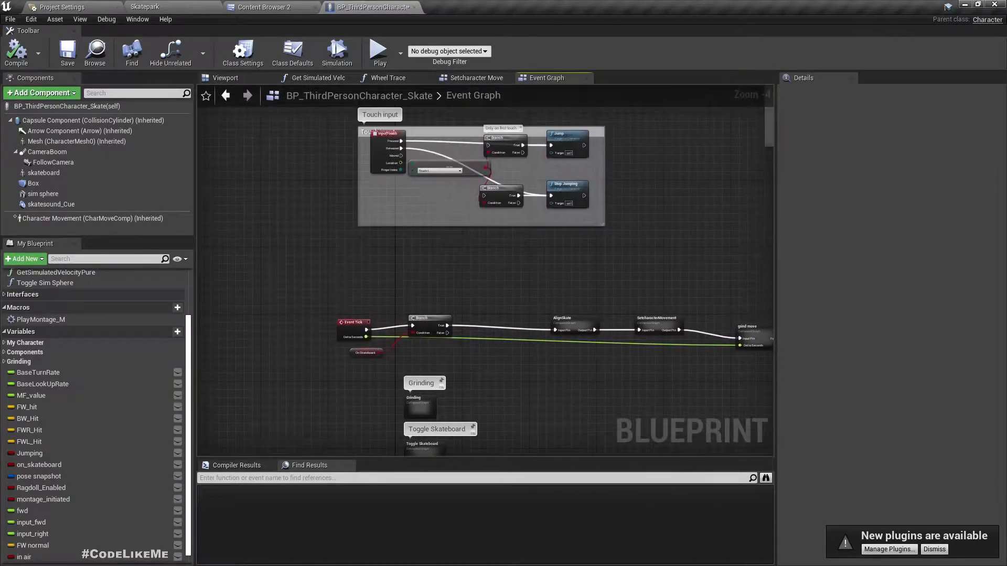
pyautogui.scroll(-3)
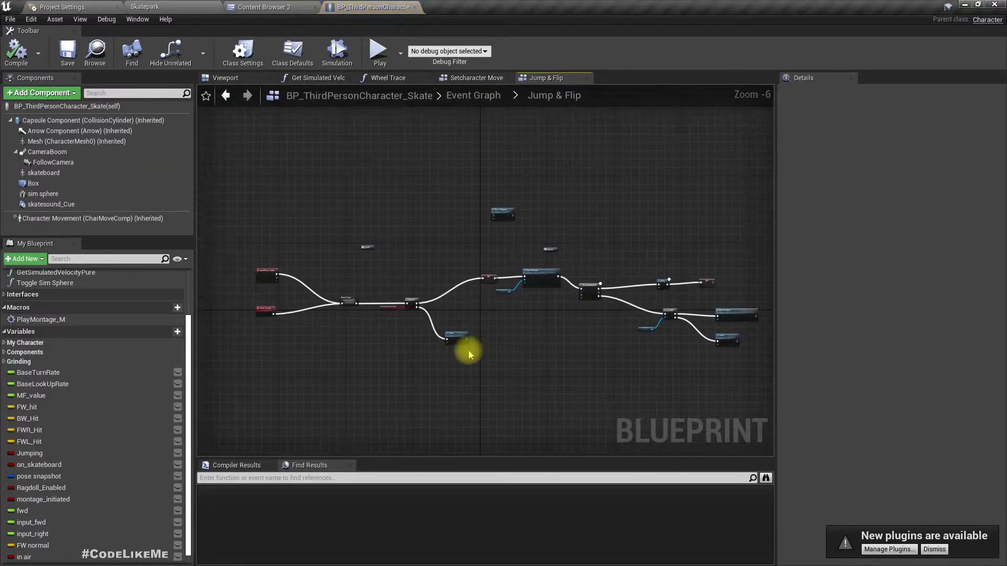
pyautogui.scroll(3)
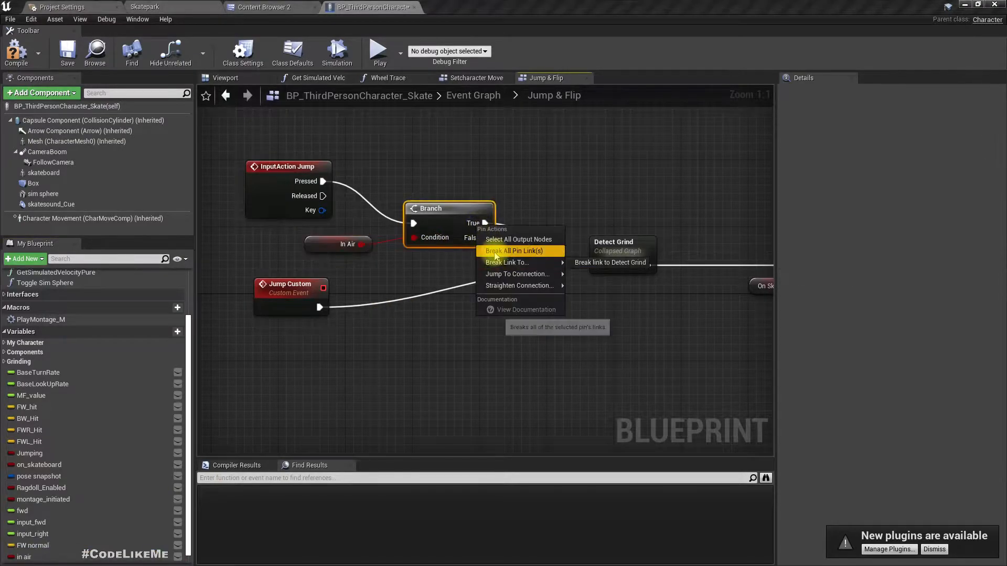
pyautogui.click(518, 251)
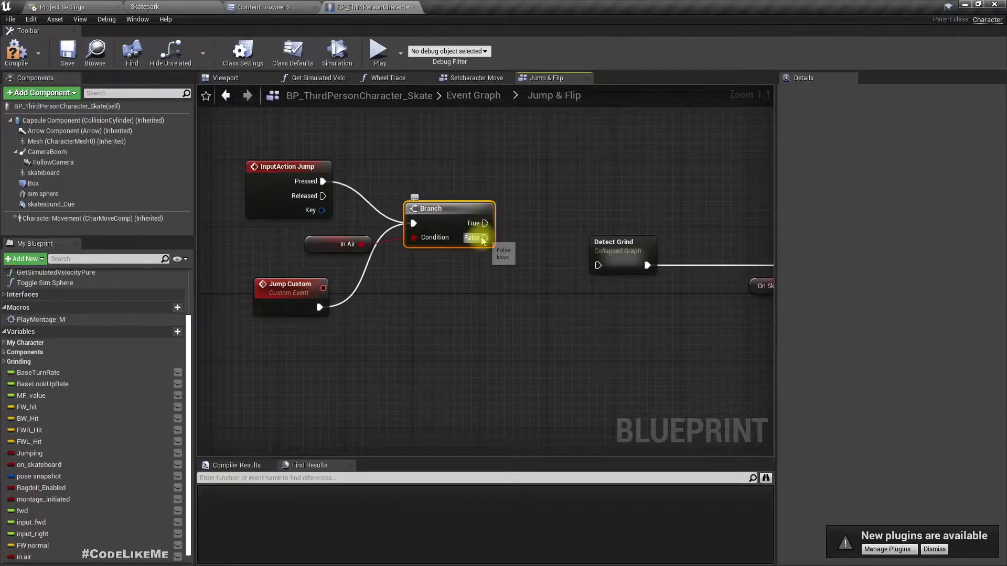
pyautogui.moveTo(636, 253)
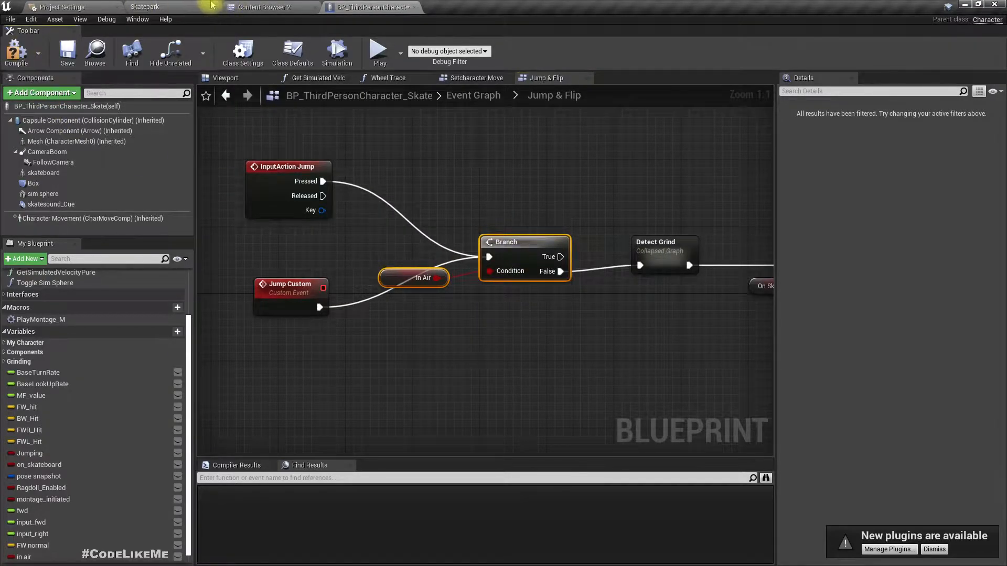
pyautogui.moveTo(352, 178)
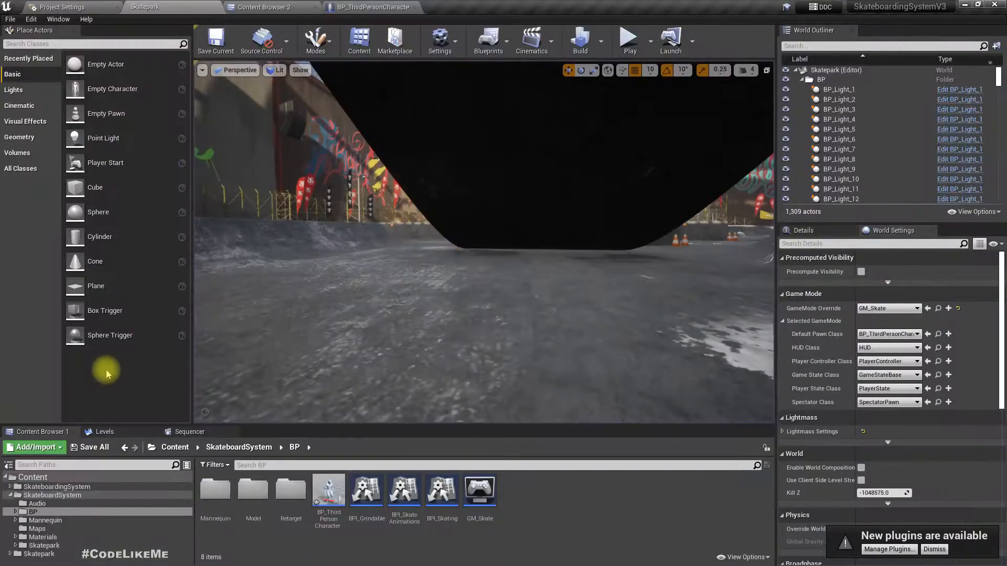
# Go from the main Event Graph into Move Forward's OnBoard Movement collapsed graph
pyautogui.click(369, 7)
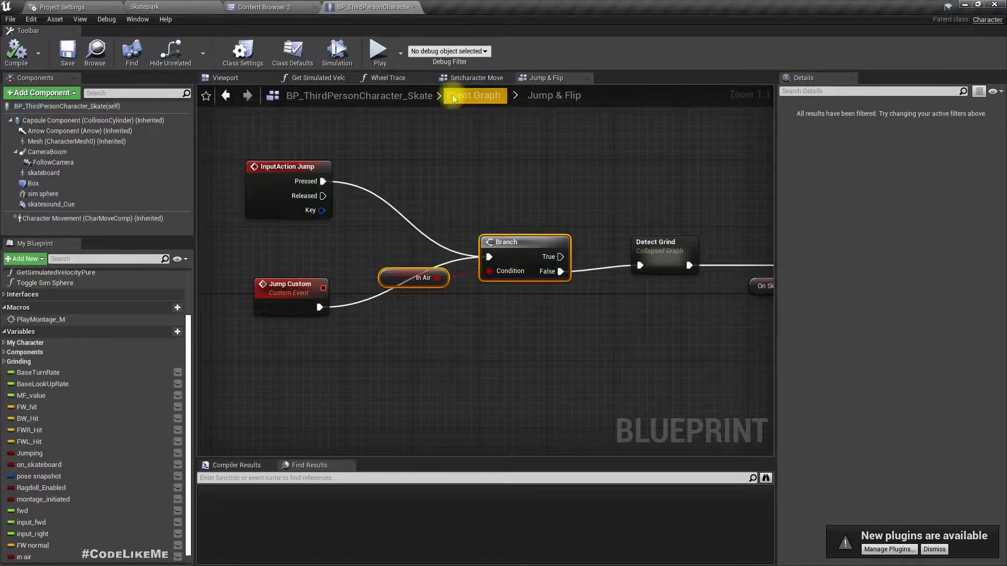
pyautogui.click(474, 94)
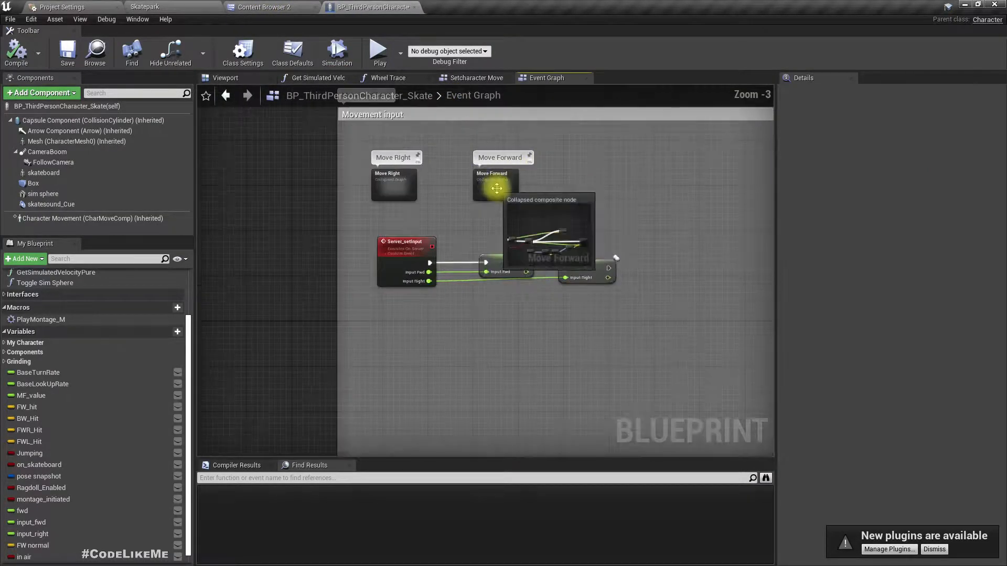
pyautogui.doubleClick(494, 189)
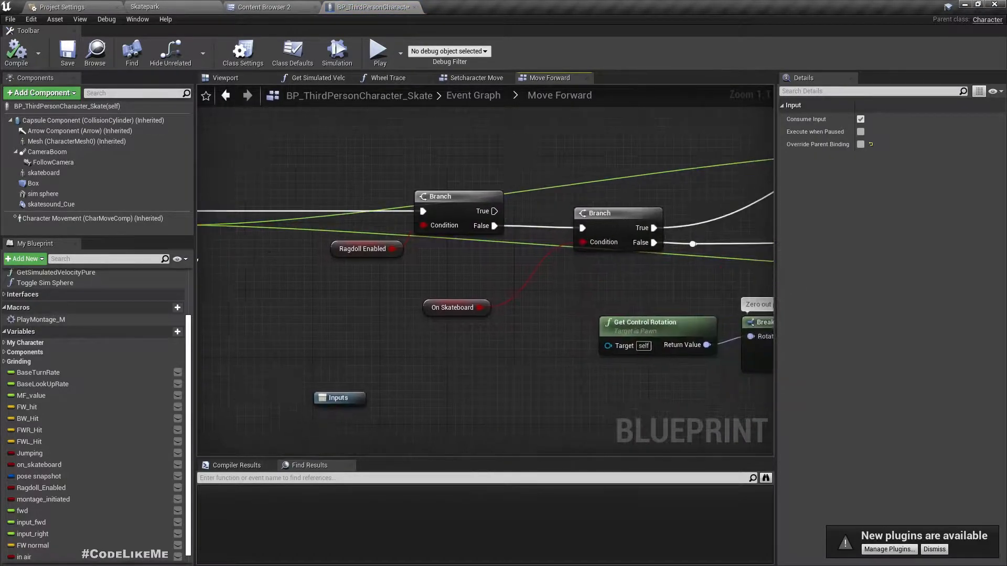
pyautogui.click(552, 202)
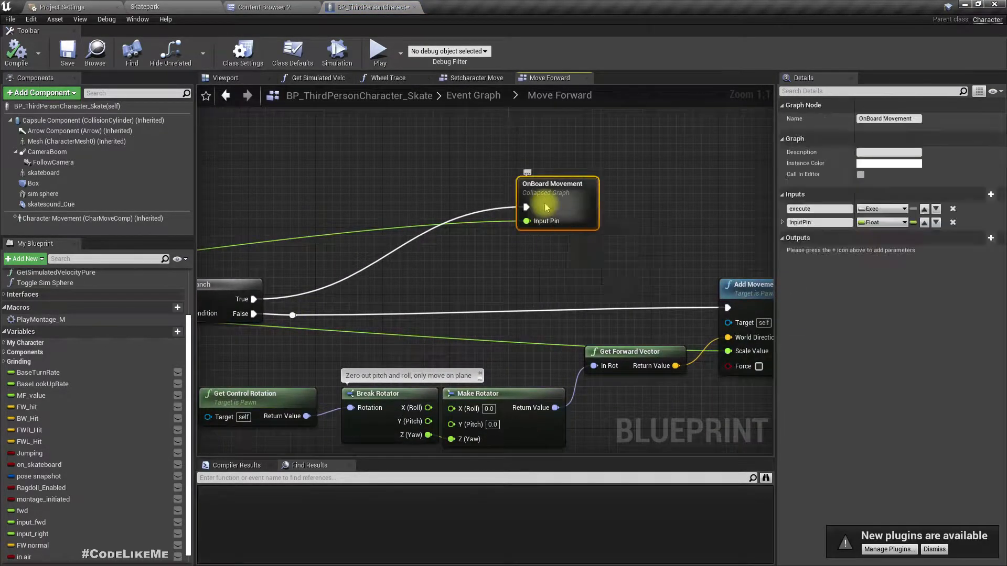
pyautogui.doubleClick(551, 202)
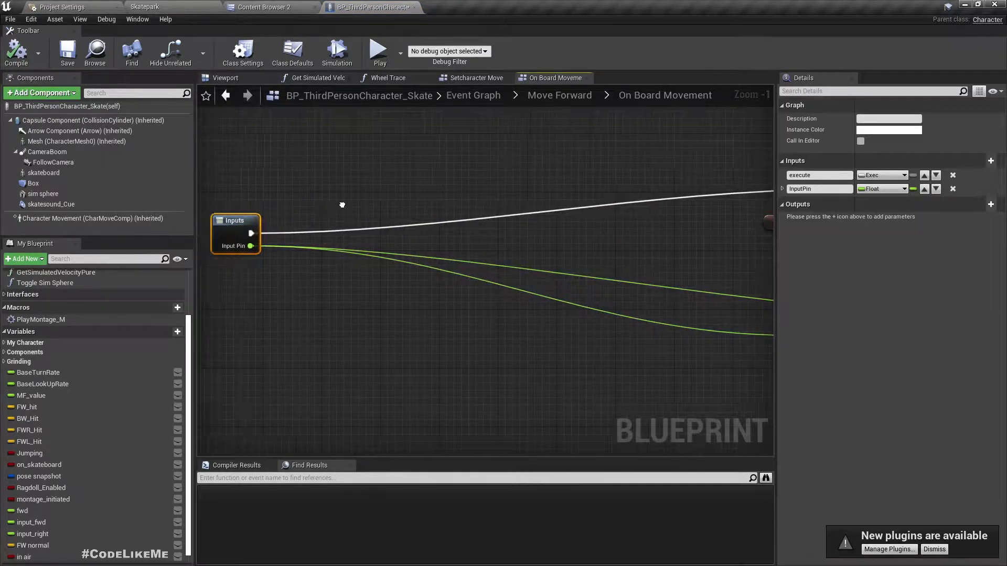
# Add a Branch after the inputs with its False output feeding the existing Branch
pyautogui.scroll(-3)
pyautogui.write('bran')
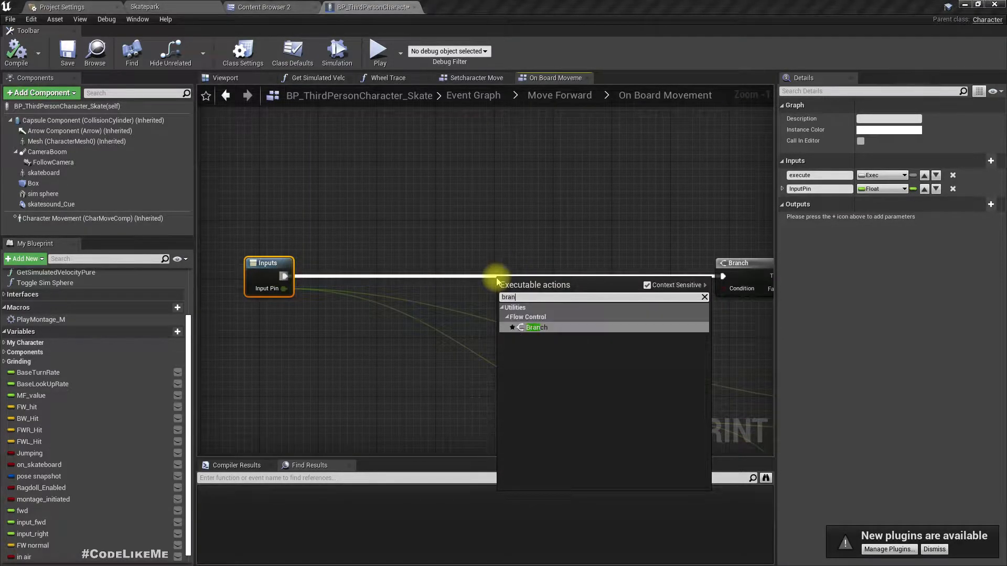
pyautogui.click(535, 327)
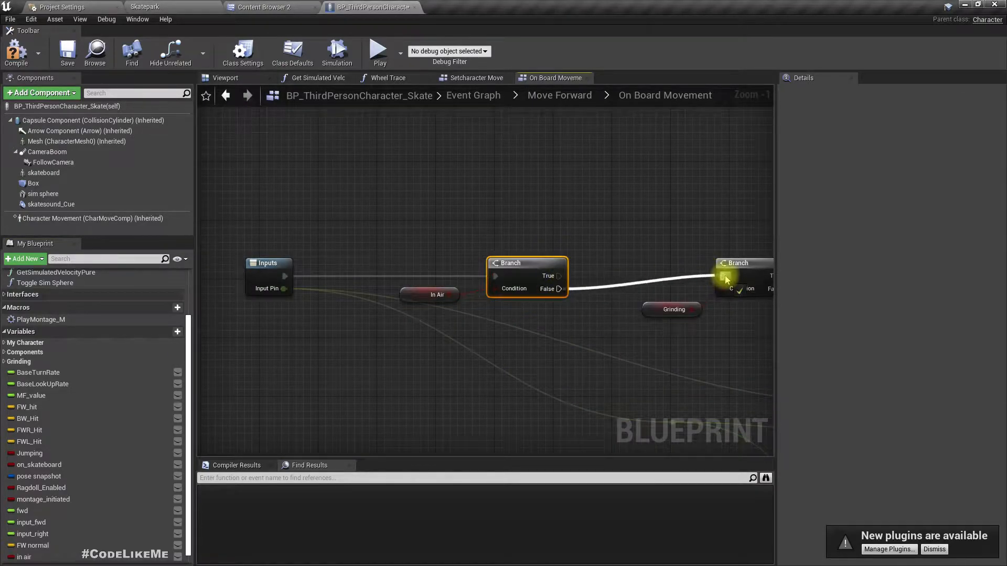
pyautogui.click(438, 294)
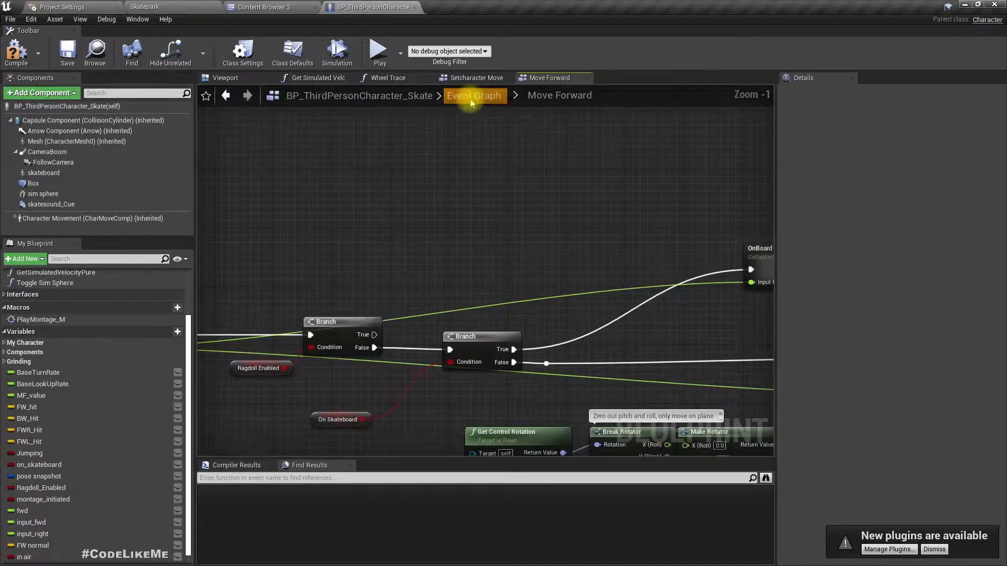
# Return to the Event Graph and open Move Right's On Skateboard collapsed graph
pyautogui.click(545, 78)
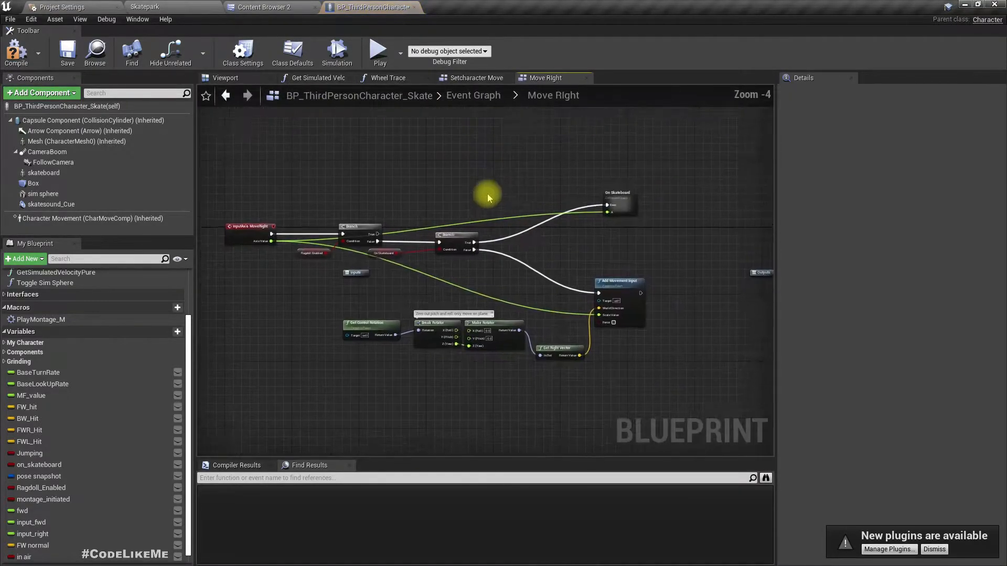
pyautogui.scroll(3)
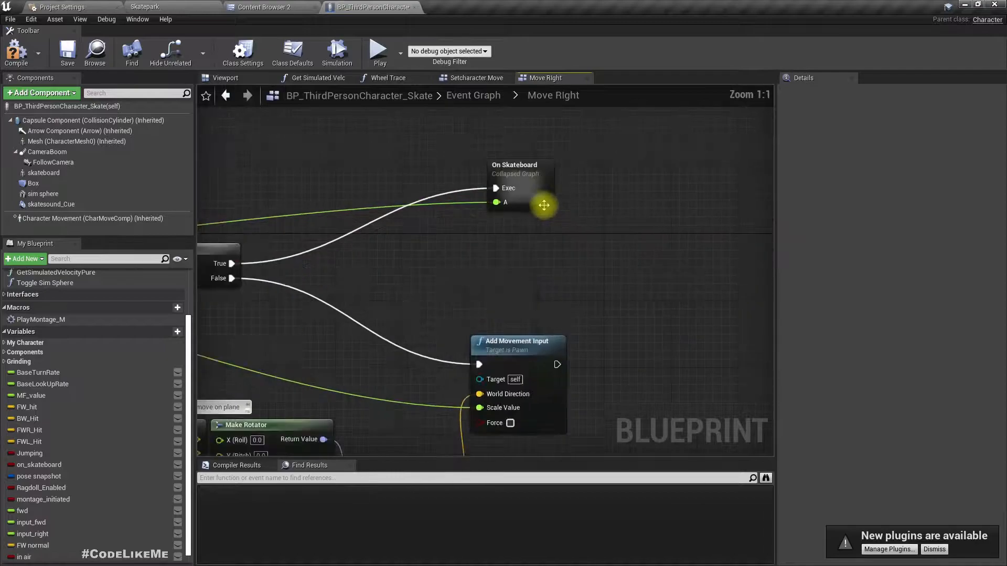
pyautogui.doubleClick(514, 164)
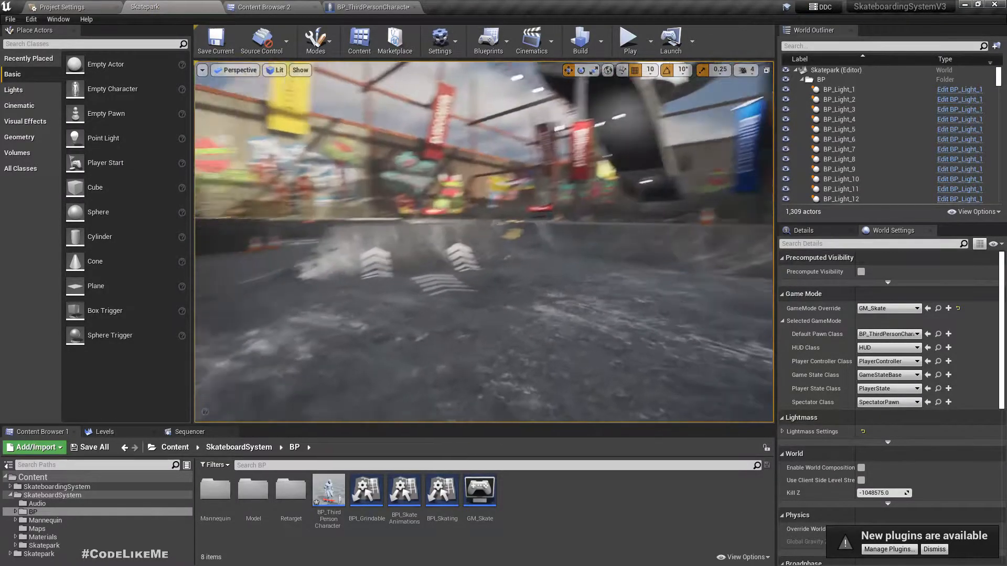
pyautogui.click(627, 38)
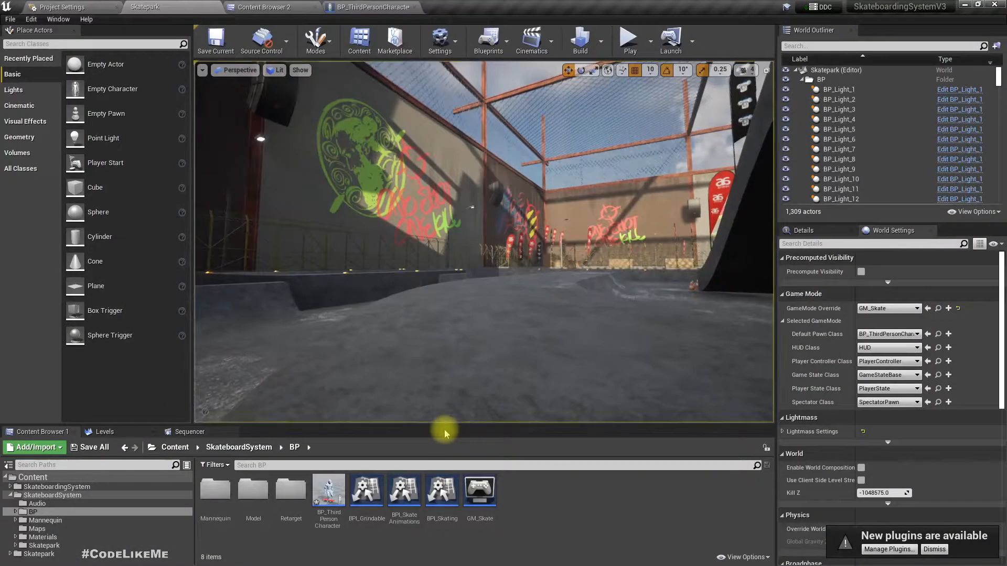
# Switch to the BP_ThirdPersonCharacter_Skate blueprint to view its Movement input group
pyautogui.click(627, 39)
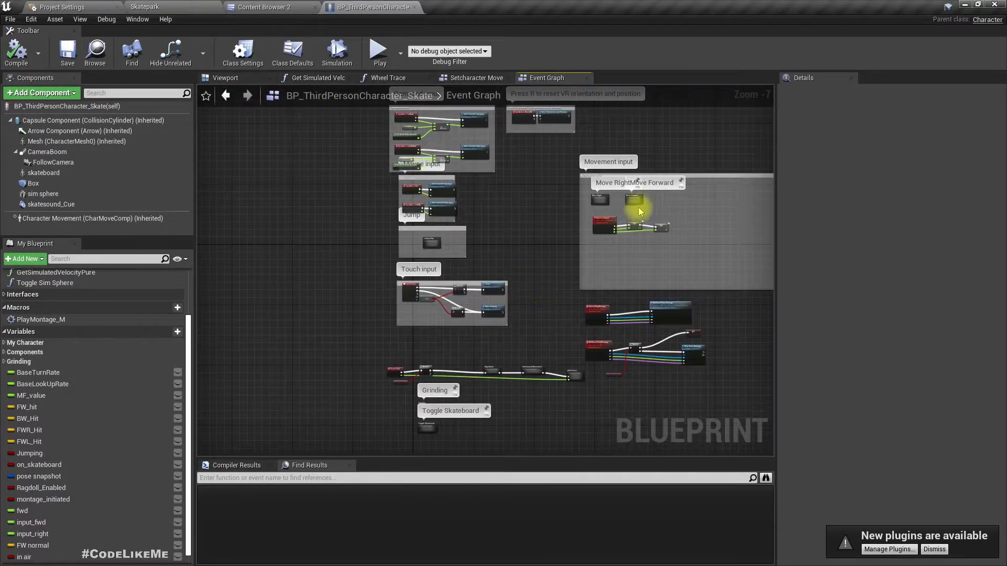
# Open the Move Forward graph and its On Board Movement collapsed graph
pyautogui.doubleClick(637, 212)
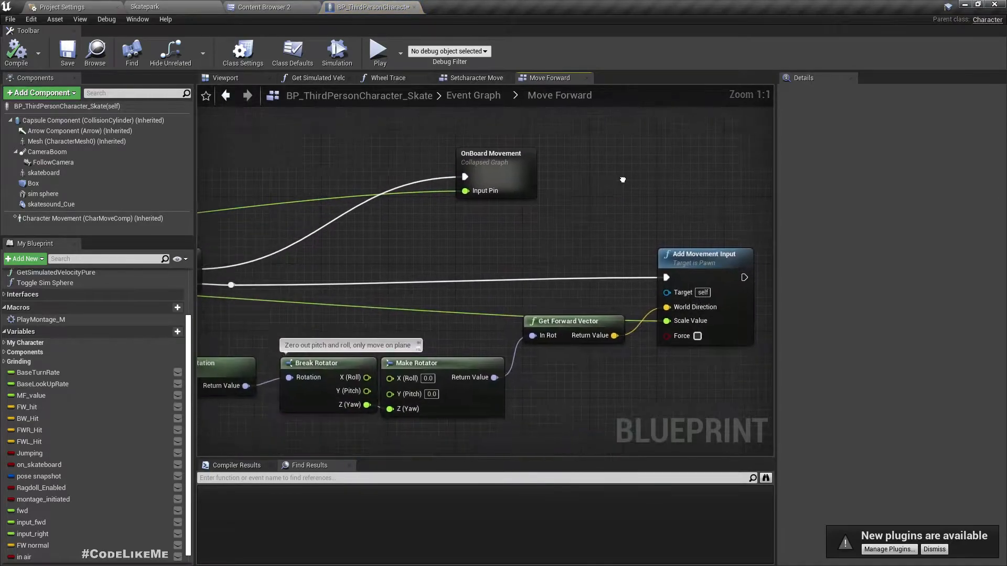
pyautogui.doubleClick(491, 165)
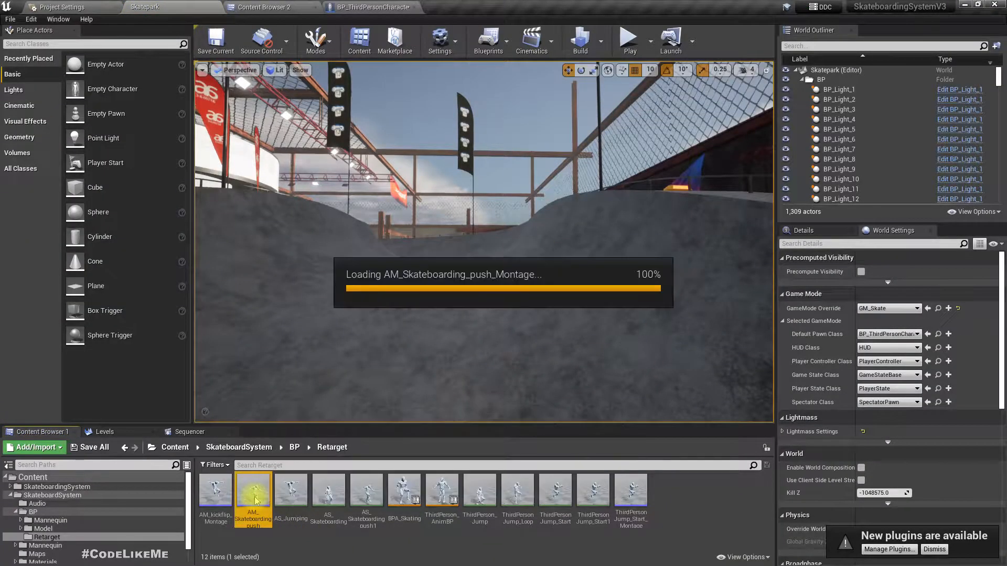
# Preview the AM_Skateboarding_push_Montage, then close its editor tab
pyautogui.doubleClick(252, 495)
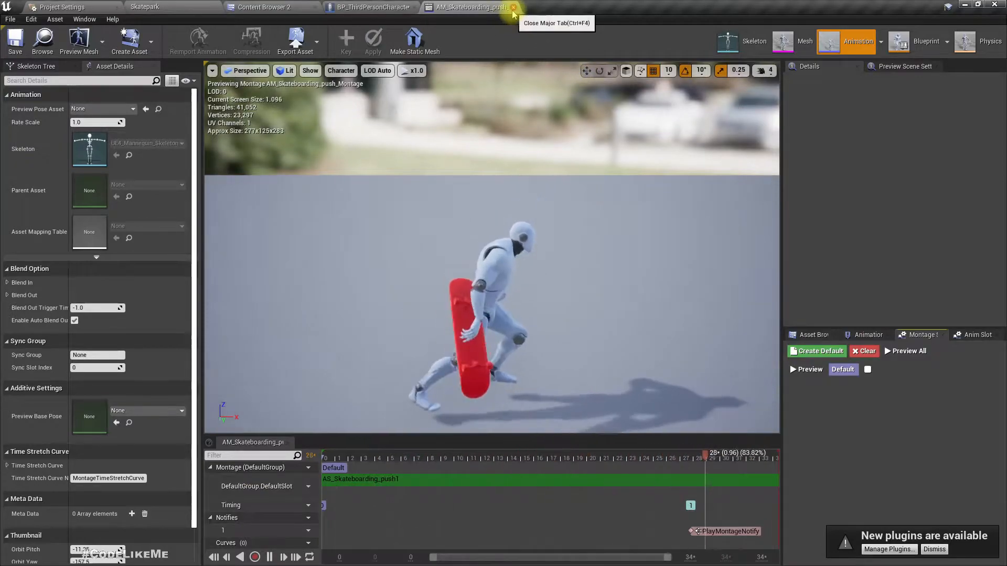
pyautogui.click(513, 7)
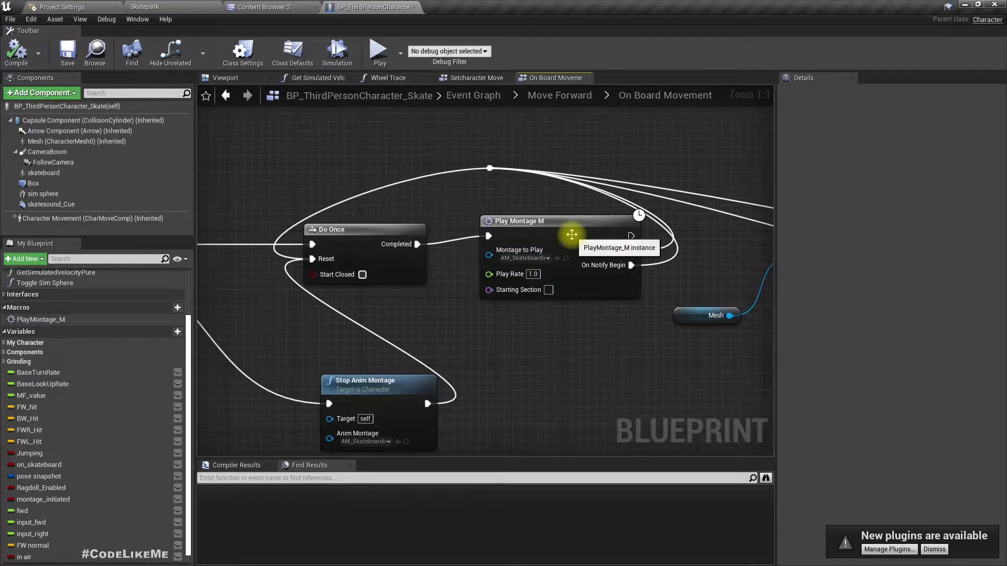
# Inspect the Play Montage M macro, search actions for 'speed', then view Setcharacter Movement
pyautogui.doubleClick(520, 221)
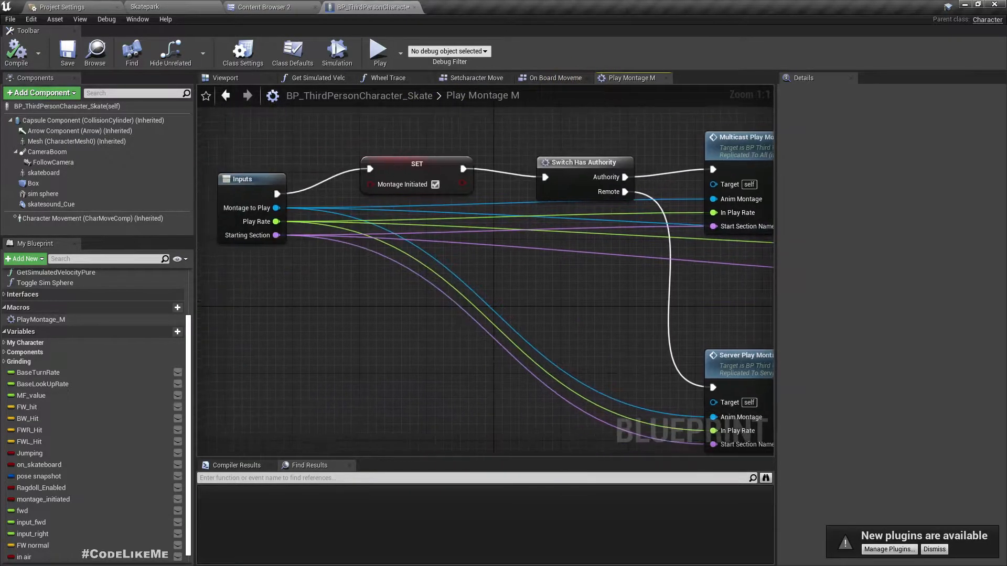
pyautogui.click(554, 78)
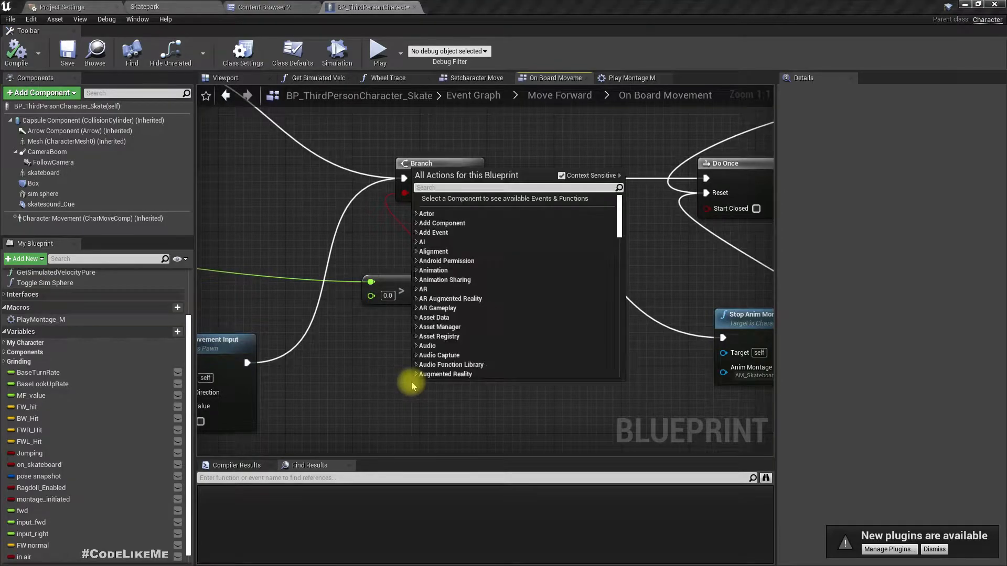
pyautogui.write('speed')
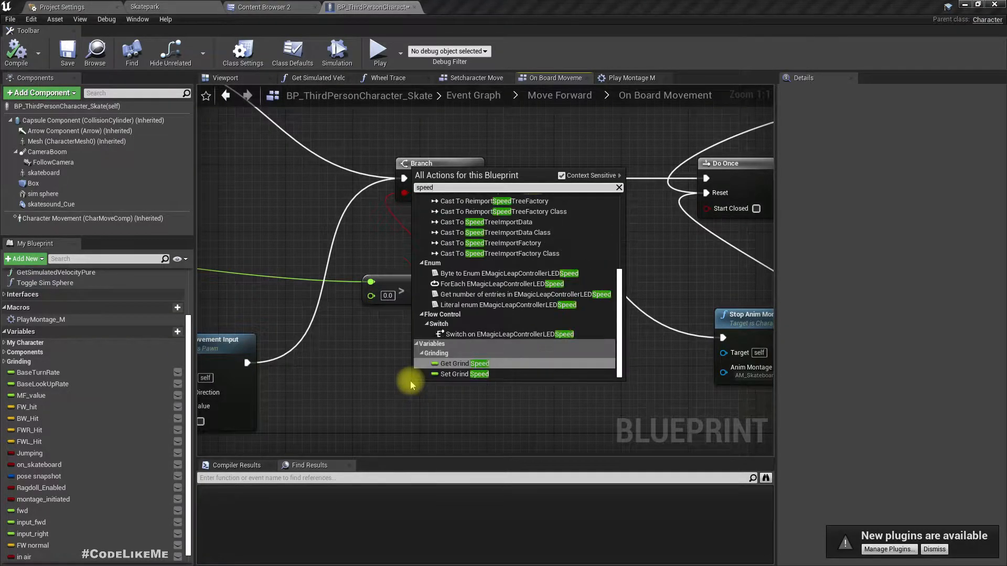
pyautogui.scroll(3)
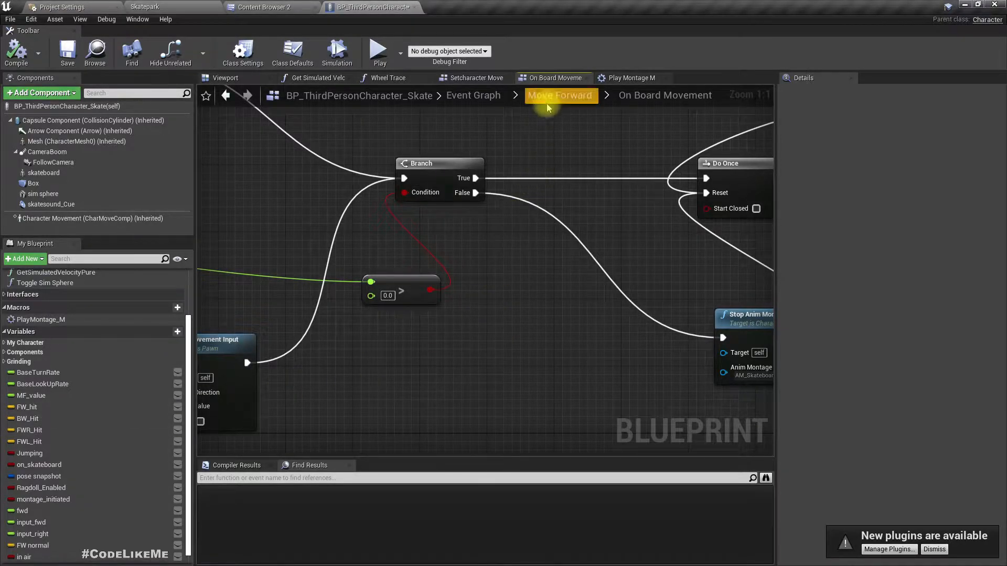
pyautogui.click(558, 95)
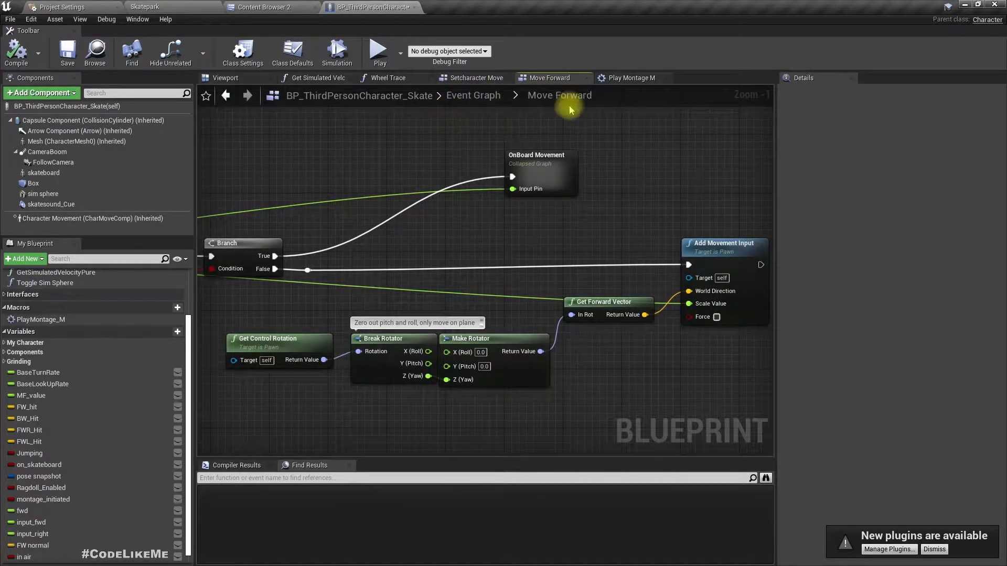
pyautogui.click(475, 77)
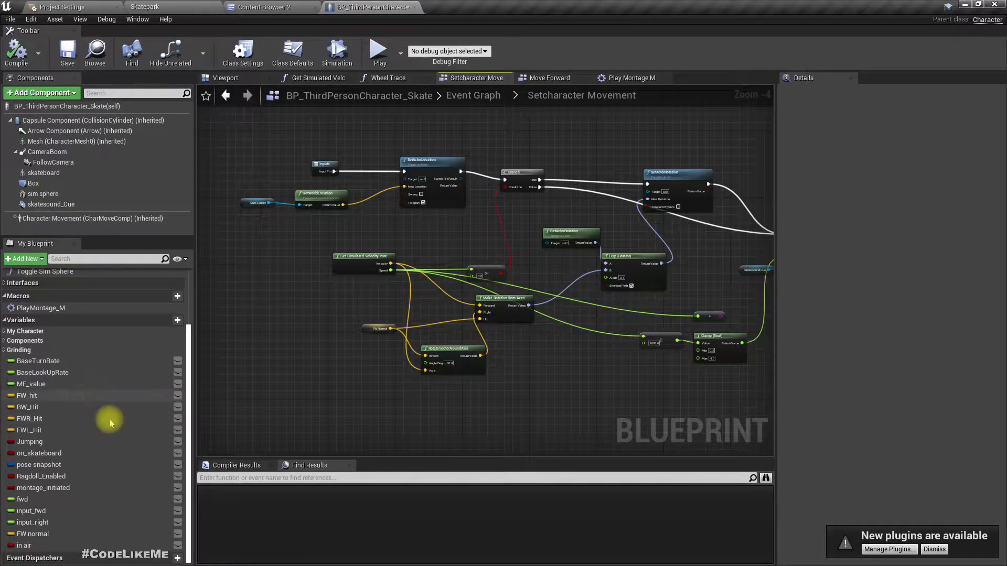
pyautogui.moveTo(117, 435)
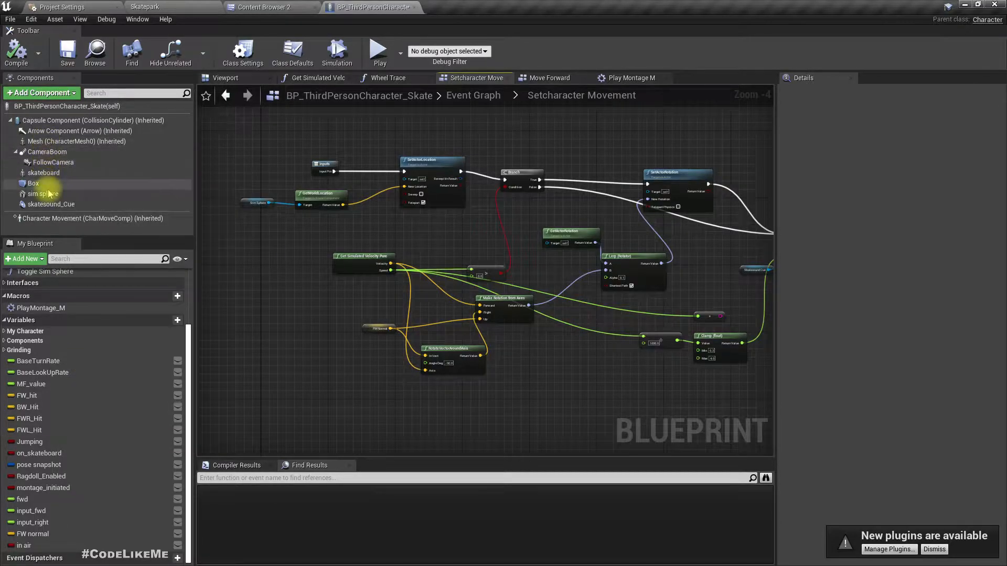
# Inspect the sim sphere component's details and graph references, then return to Move Forward
pyautogui.click(43, 194)
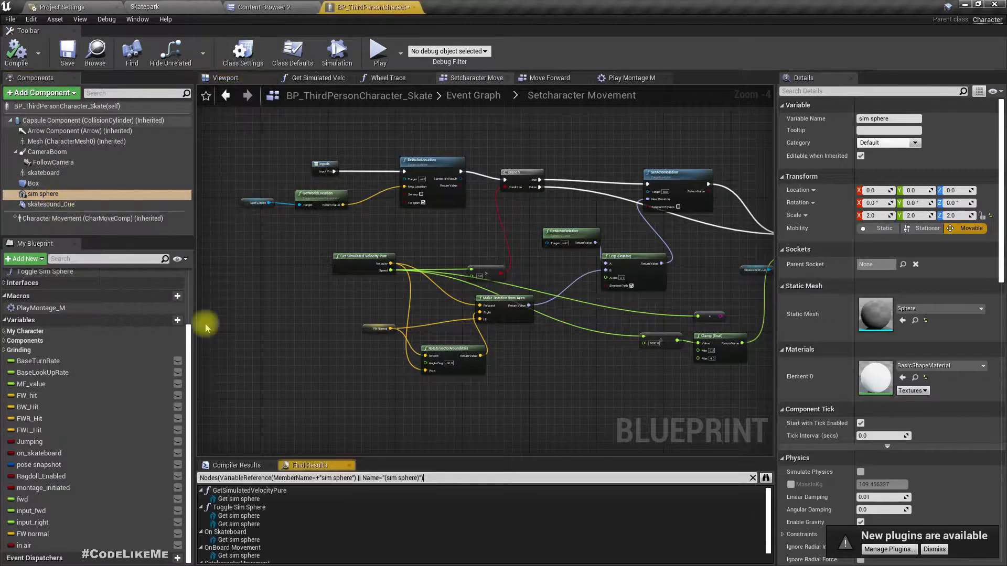
pyautogui.scroll(-3)
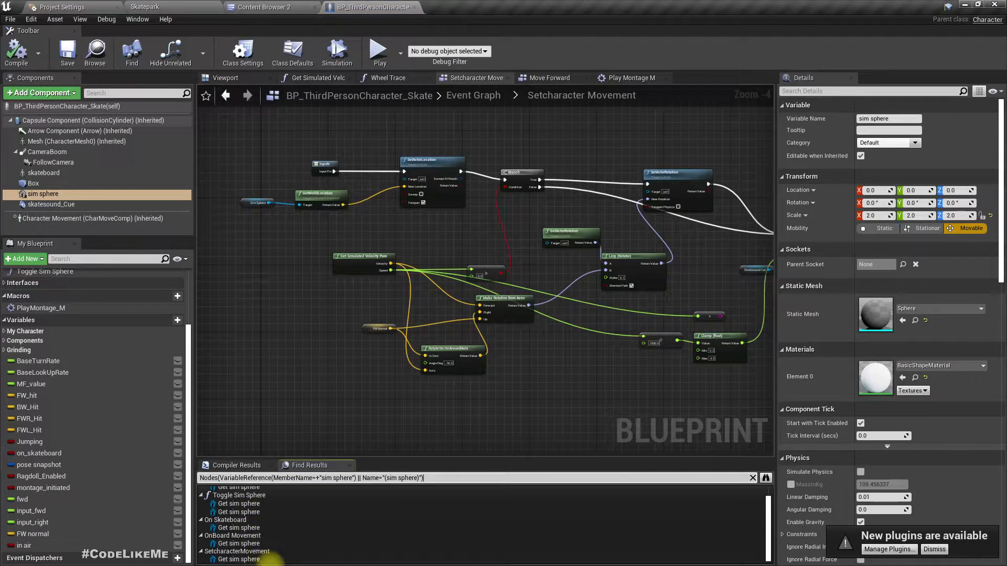
pyautogui.moveTo(75, 225)
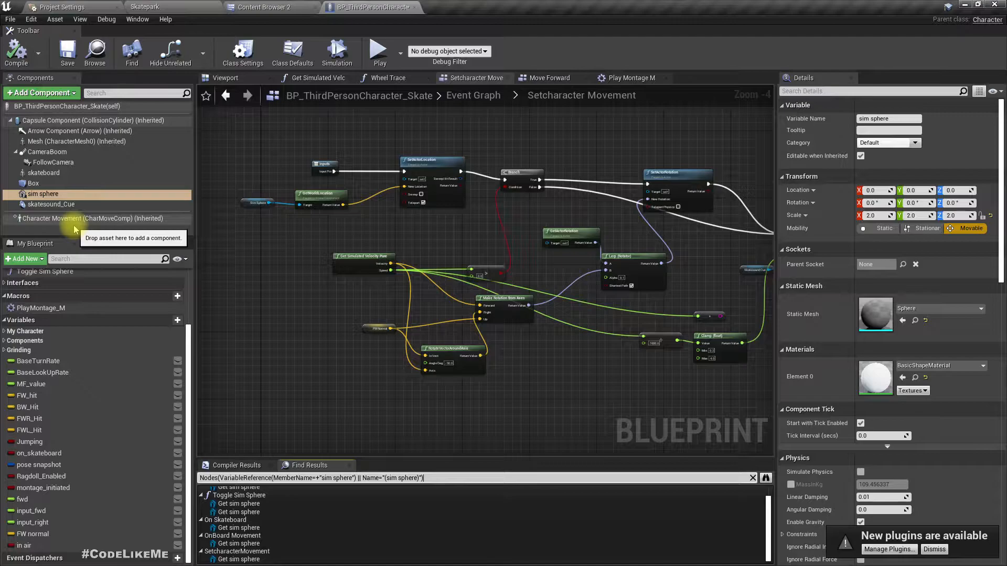
pyautogui.moveTo(48, 204)
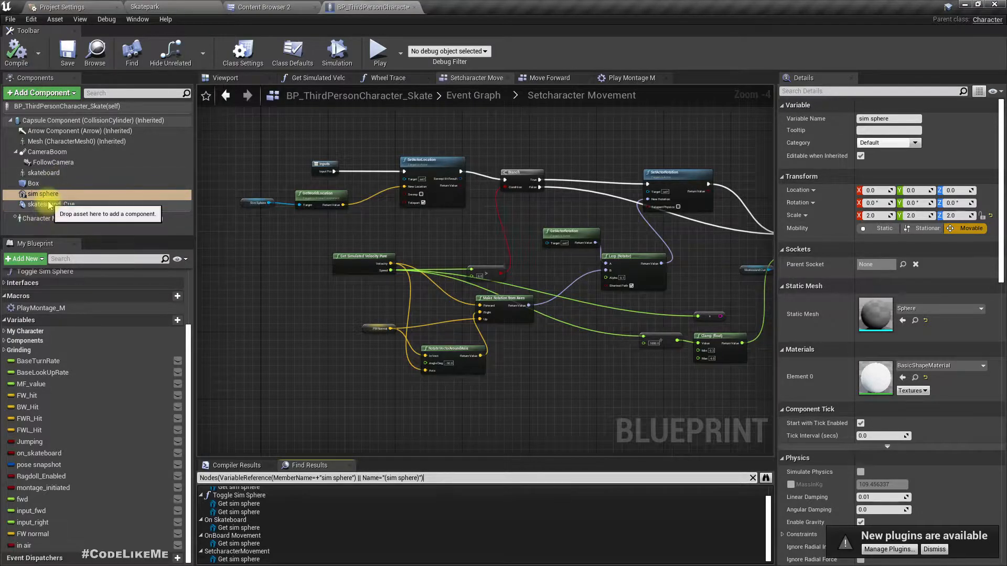
pyautogui.moveTo(43, 194)
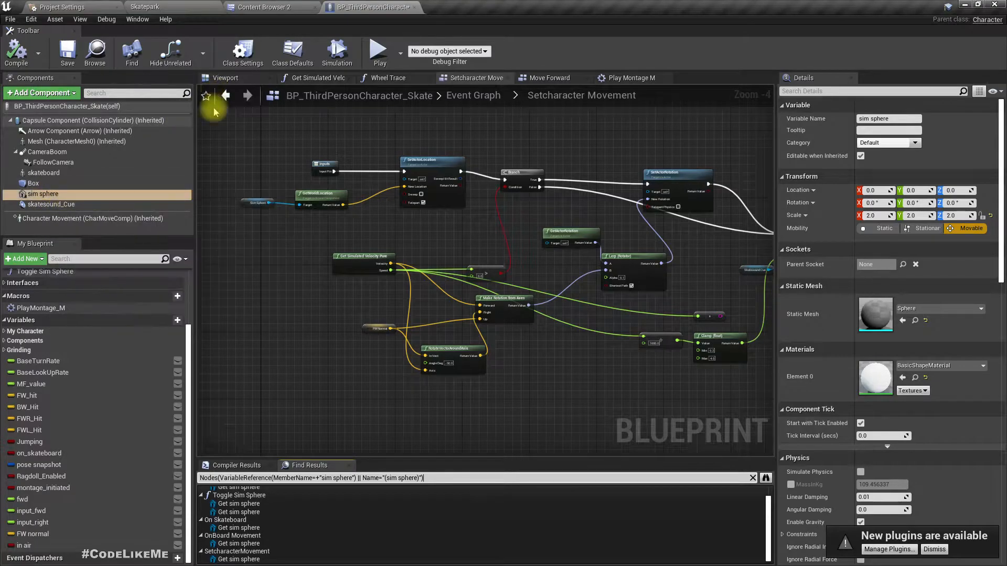
pyautogui.moveTo(154, 314)
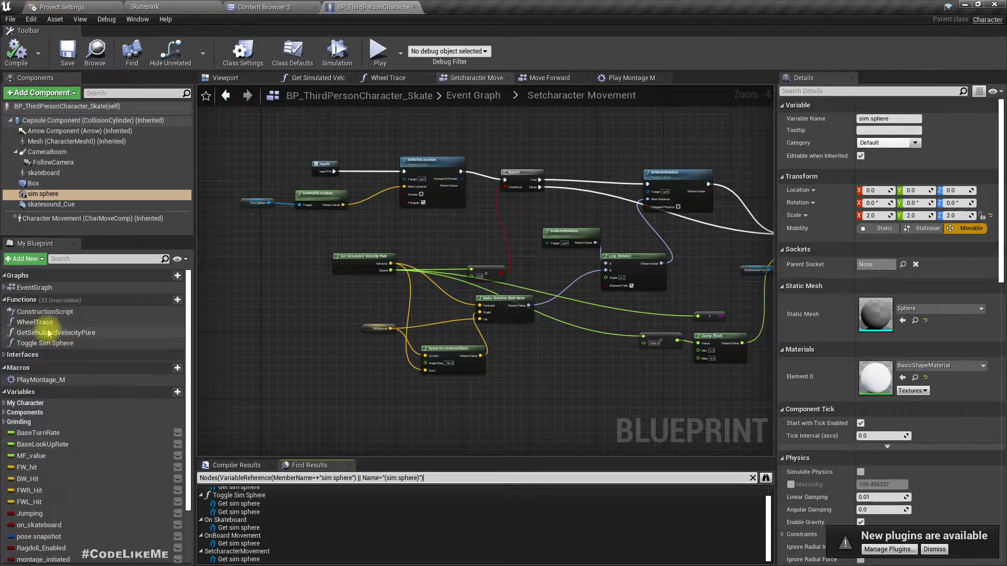
pyautogui.moveTo(56, 333)
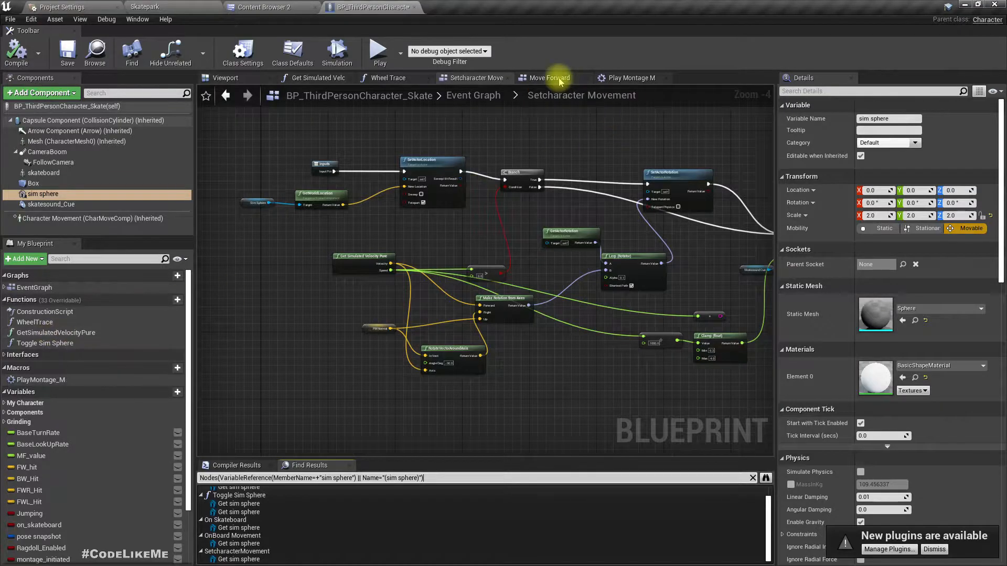
pyautogui.click(548, 78)
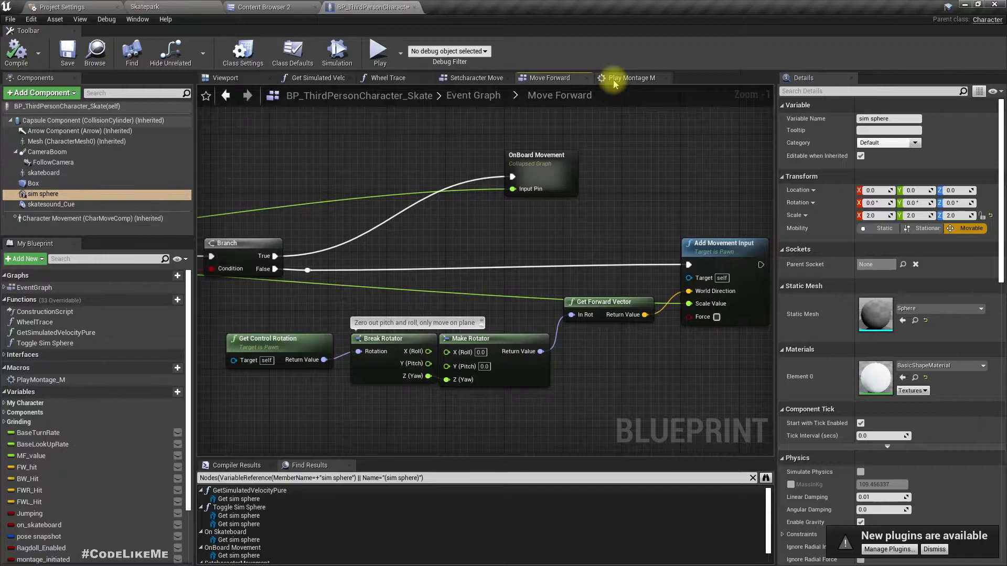
# Find PlayMontage_M references, review the graph tabs, and open the OnBoard Movement collapsed graph
pyautogui.rightClick(40, 380)
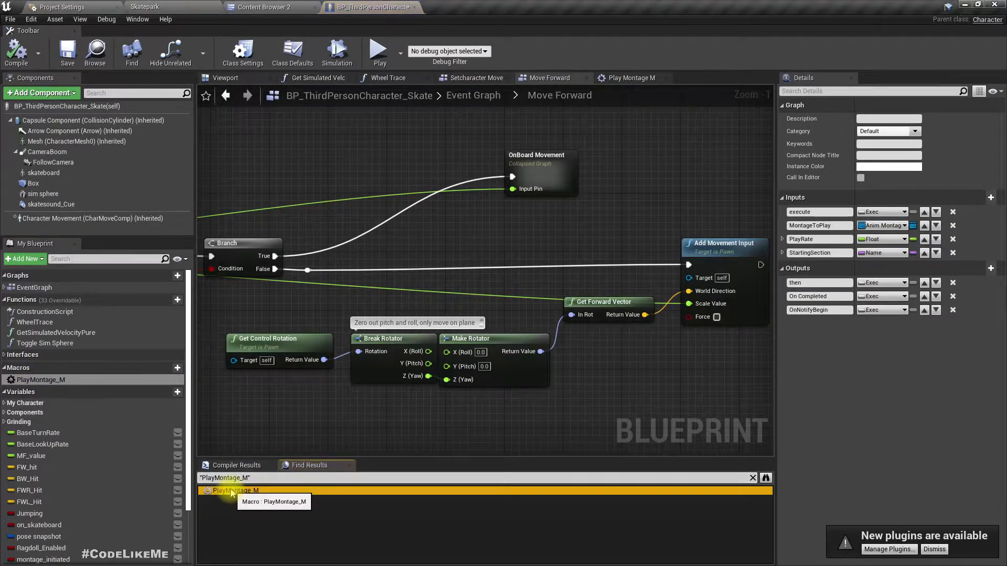
pyautogui.moveTo(581, 192)
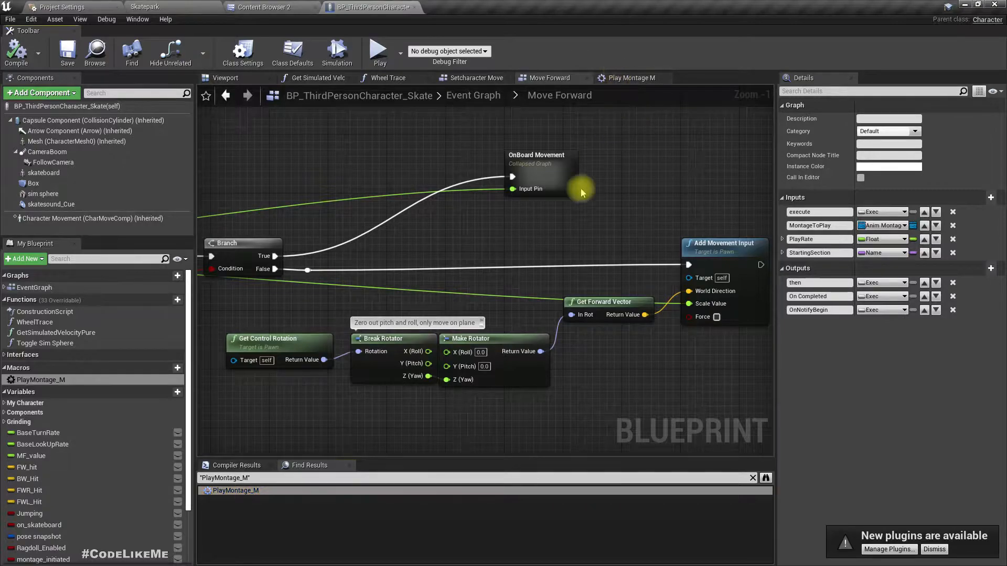
pyautogui.click(631, 78)
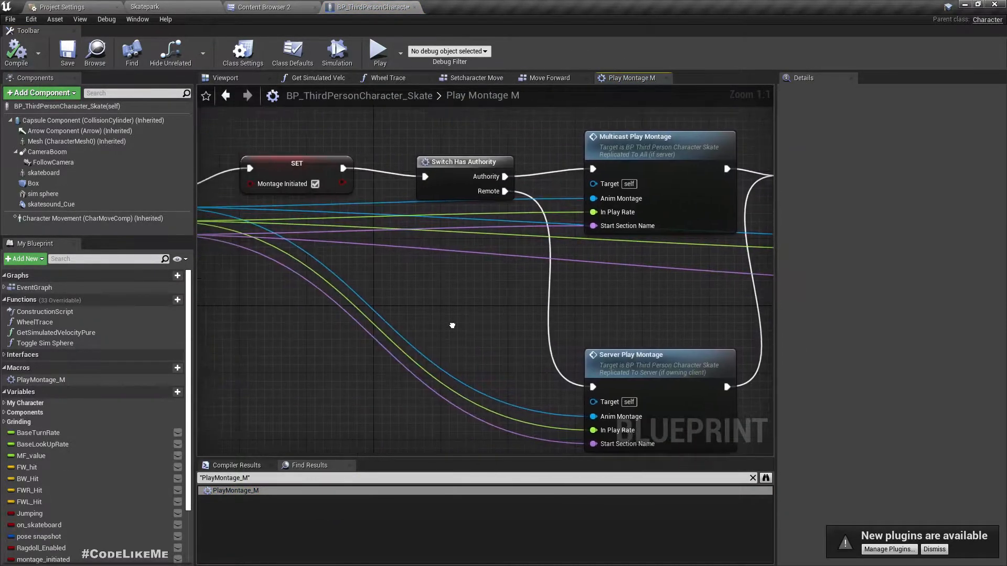
pyautogui.click(476, 78)
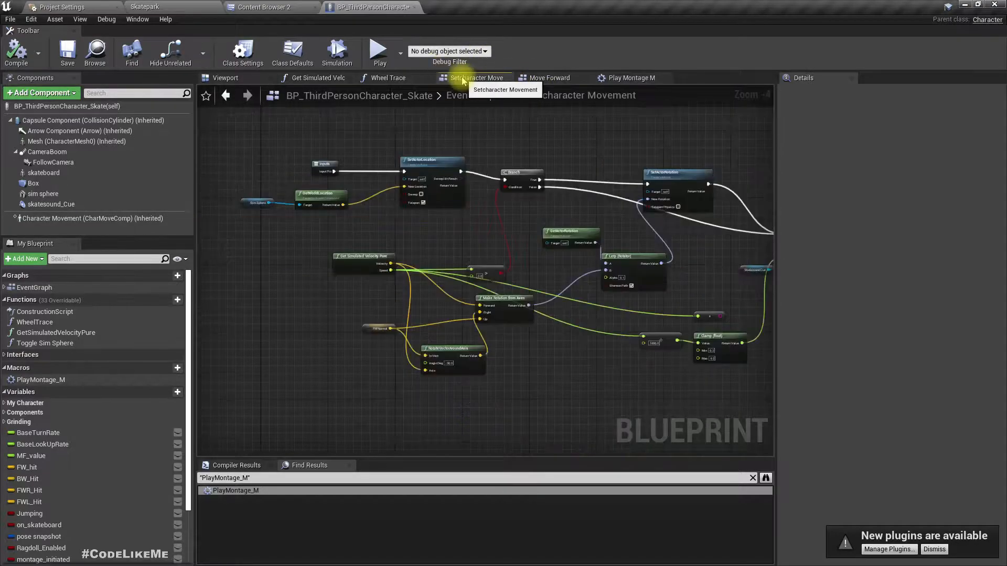
pyautogui.click(550, 78)
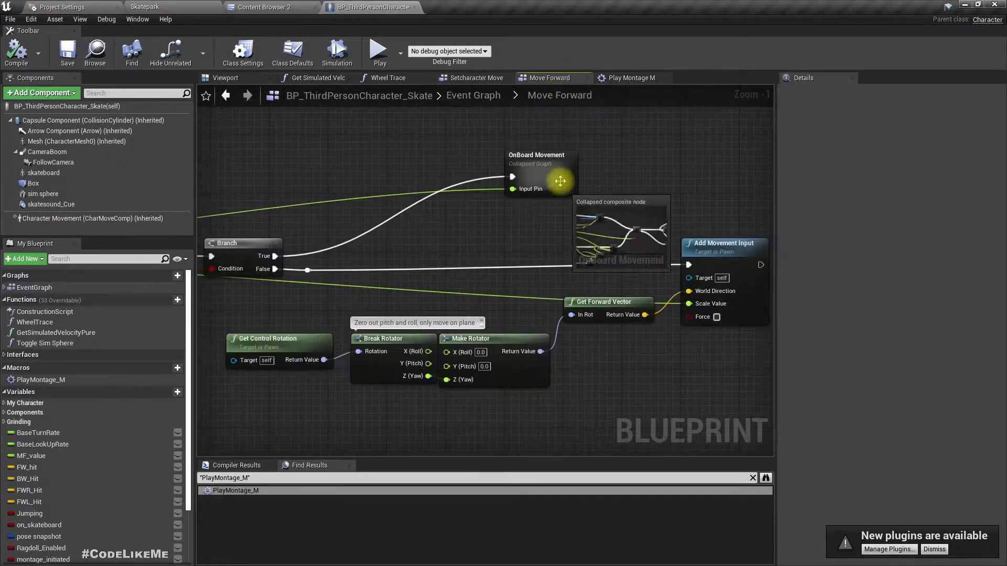
pyautogui.doubleClick(536, 173)
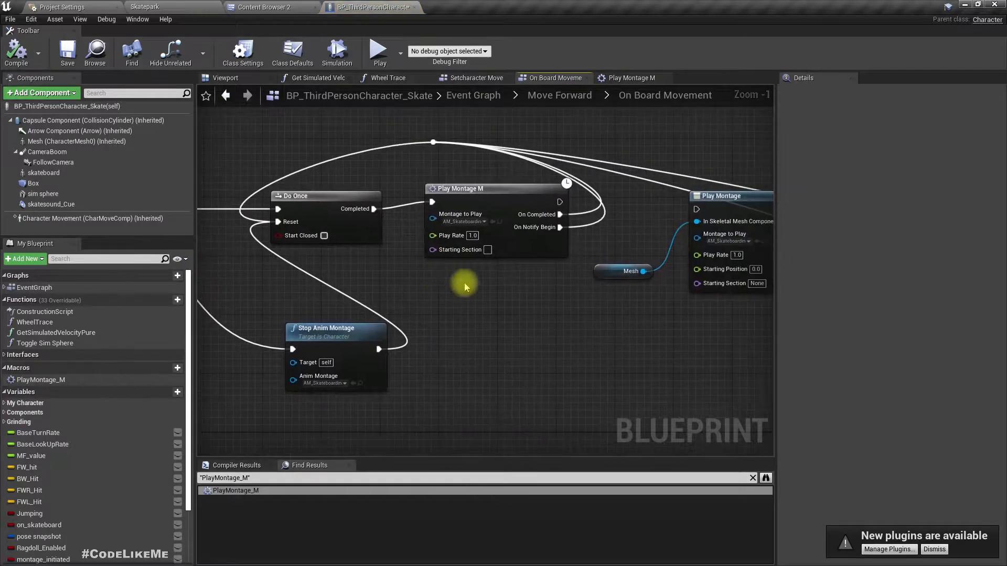
# Route Do Once through a Print String and divide simulated speed by 1000
pyautogui.scroll(-3)
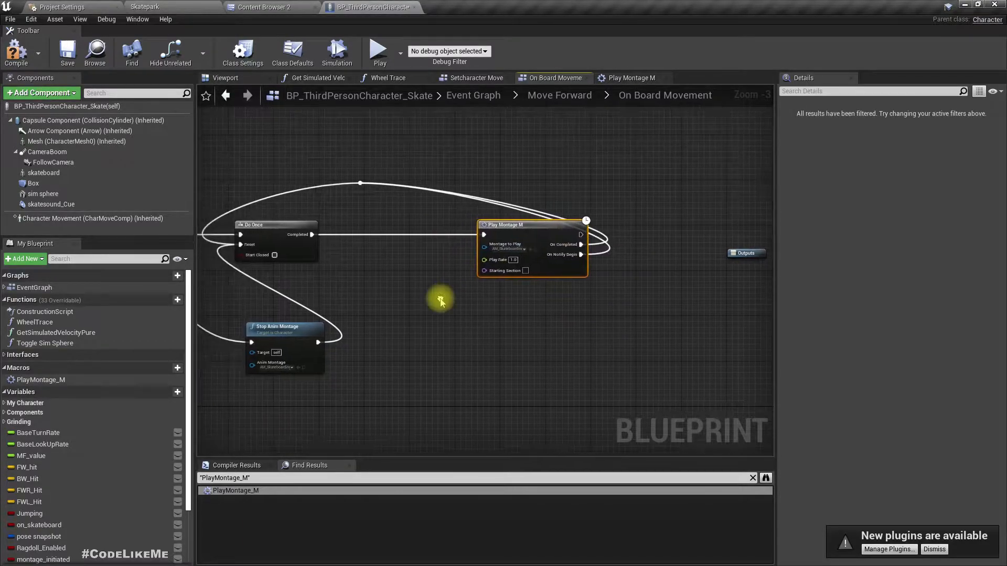
pyautogui.click(56, 333)
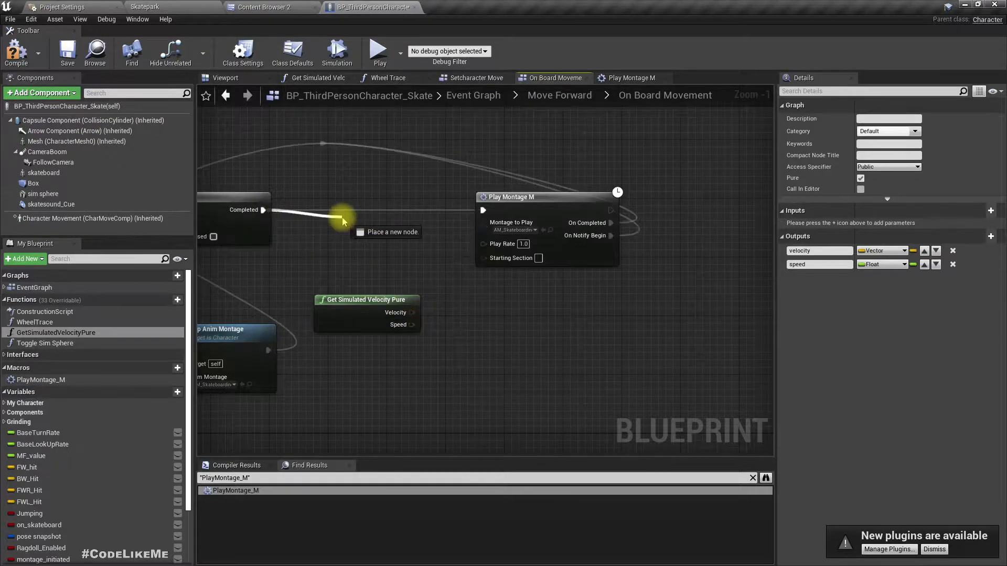
pyautogui.click(394, 232)
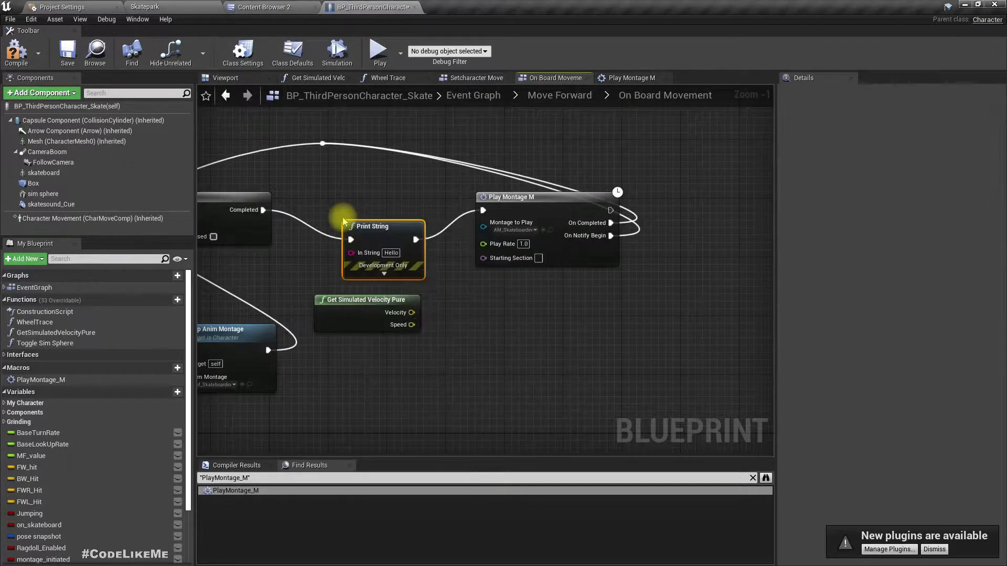
pyautogui.moveTo(373, 238)
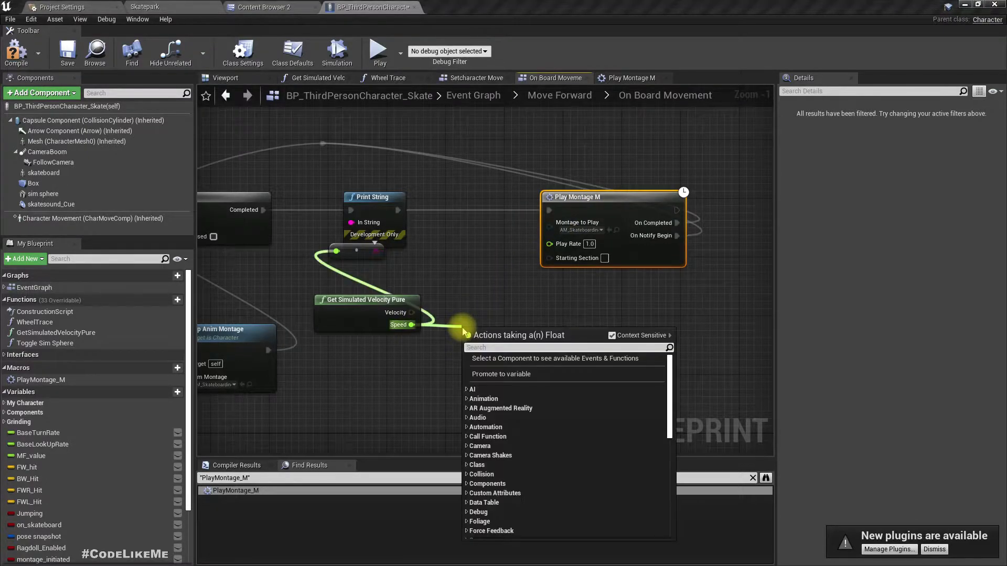
pyautogui.click(501, 374)
pyautogui.write('1000')
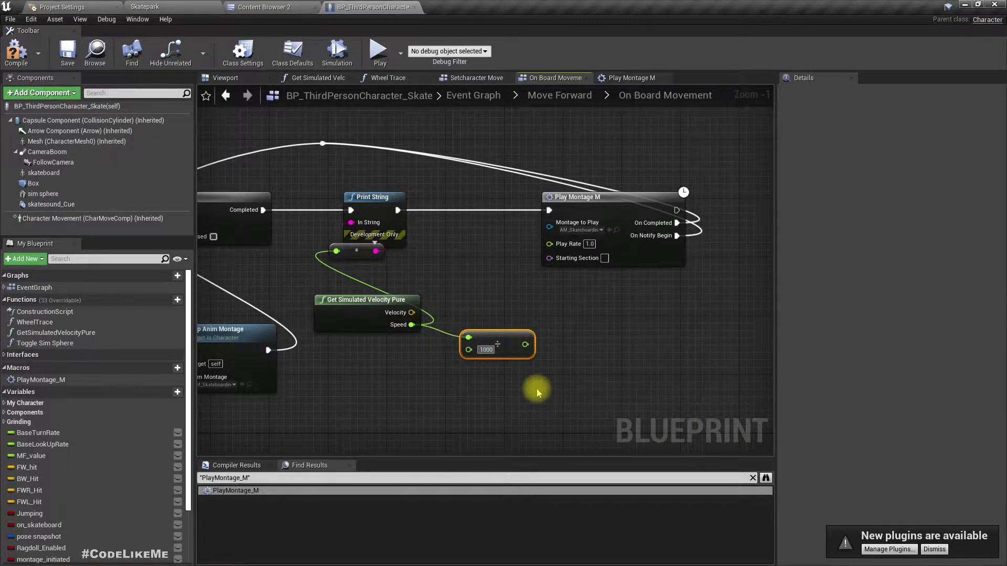
pyautogui.moveTo(525, 345)
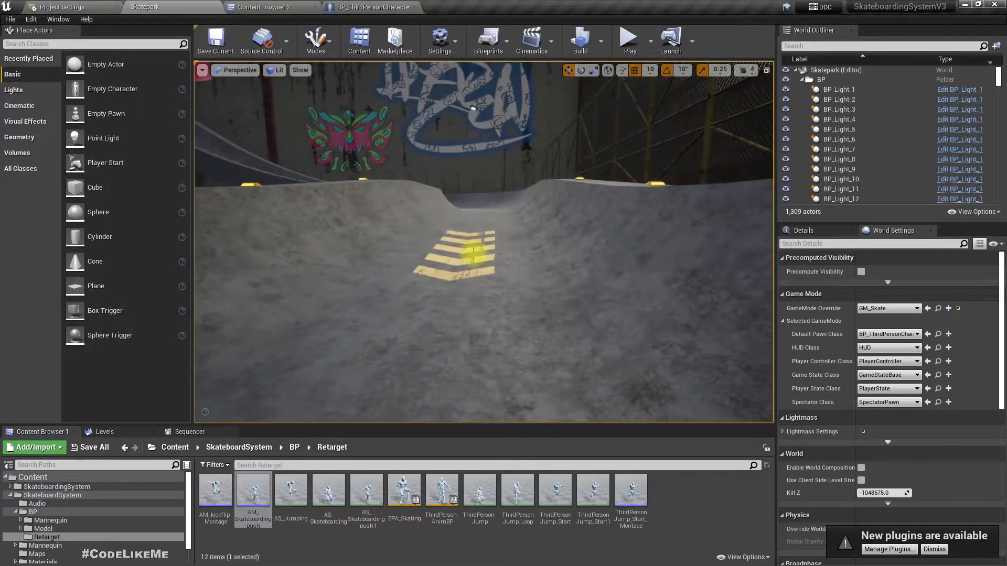
# Test-ride the skatepark in Play mode, then stop and return to the character blueprint
pyautogui.click(628, 38)
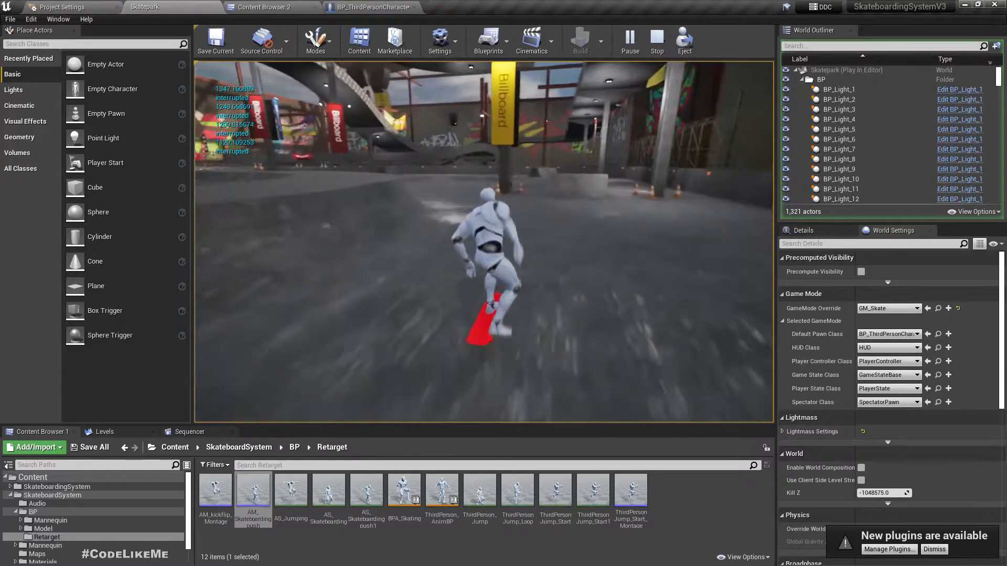
pyautogui.click(656, 40)
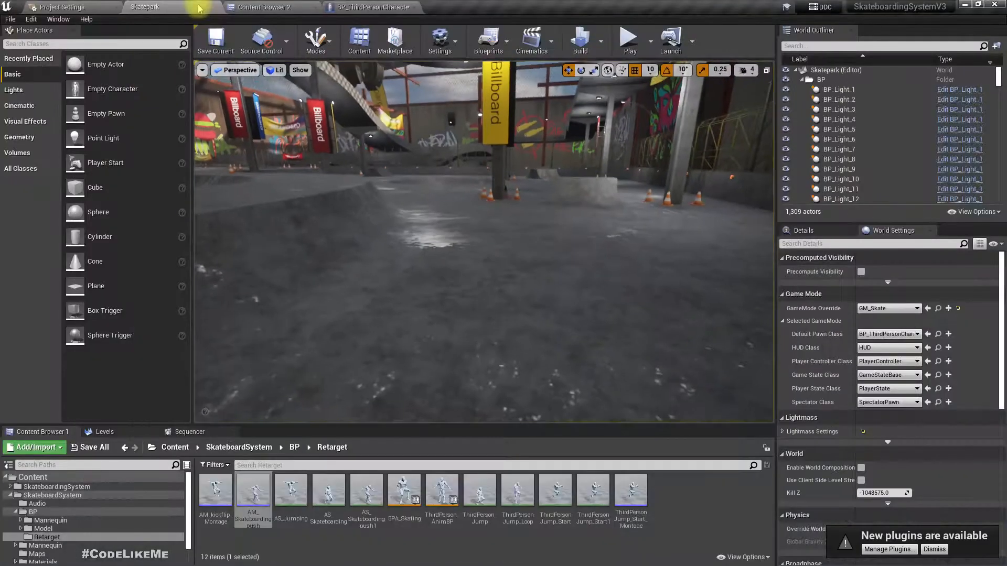
pyautogui.click(369, 7)
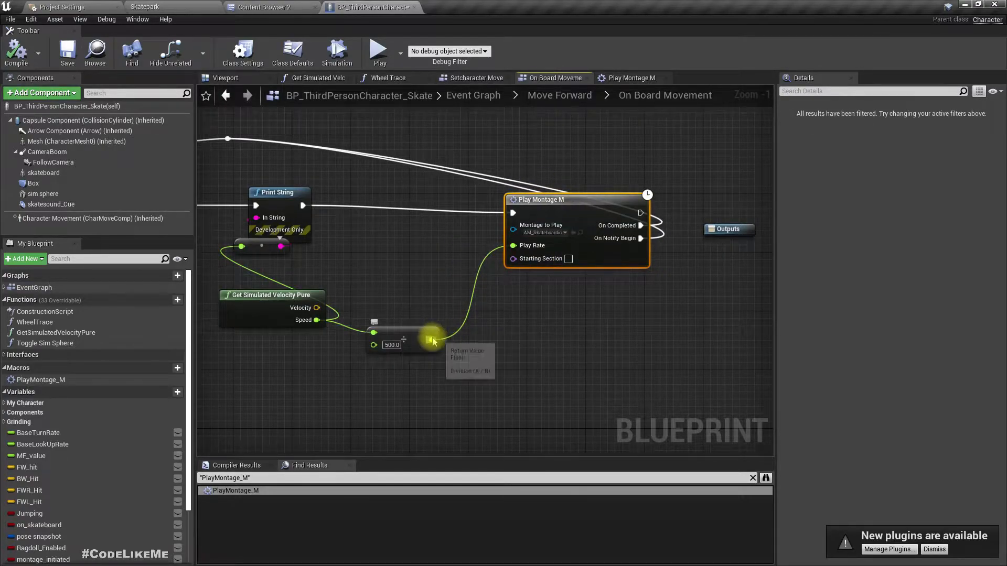
# Clamp the divided speed between 0.5 and 1.5 and feed it into Play Rate
pyautogui.click(434, 341)
pyautogui.write('clam')
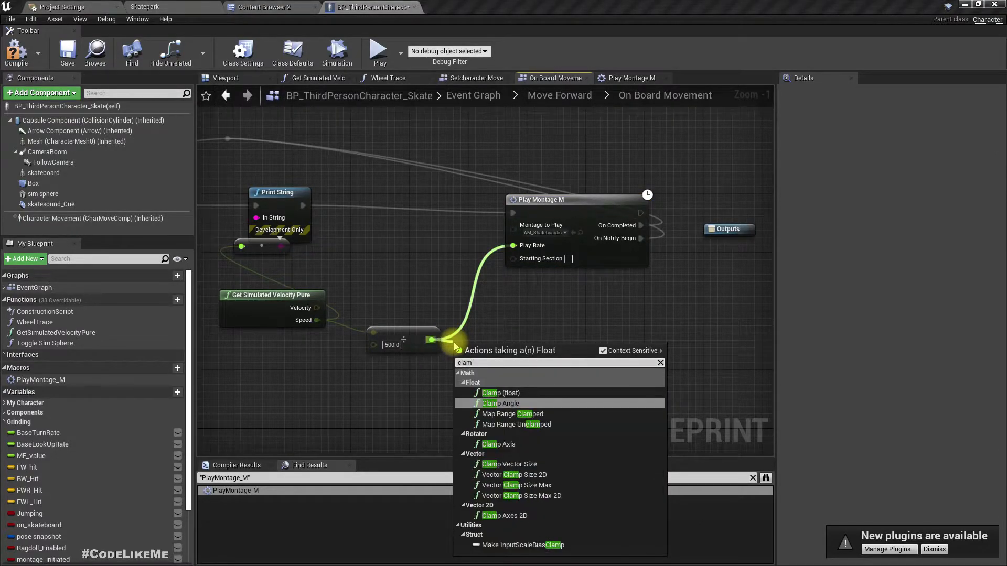
pyautogui.click(501, 393)
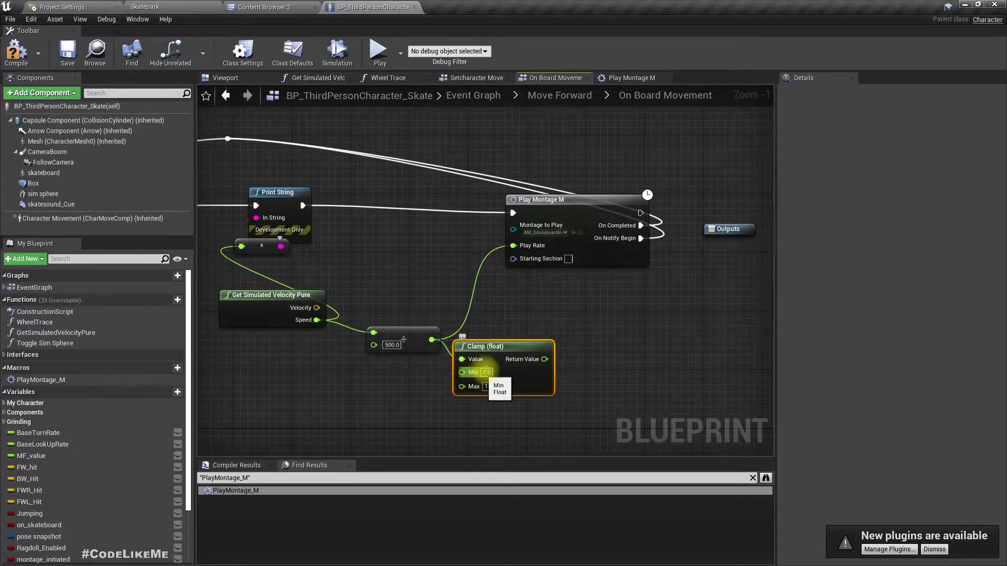
pyautogui.click(487, 372)
pyautogui.write('0.5')
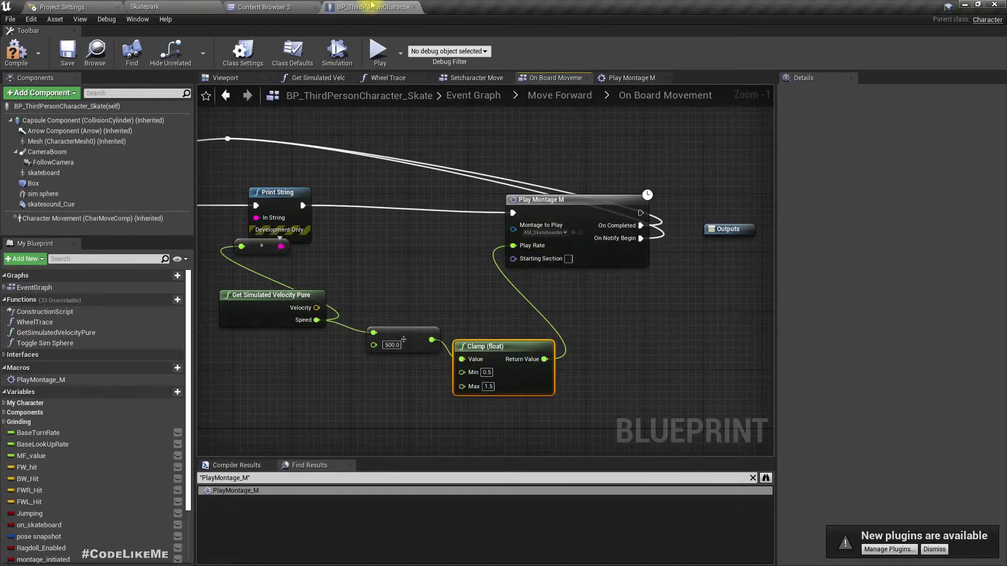
pyautogui.click(146, 7)
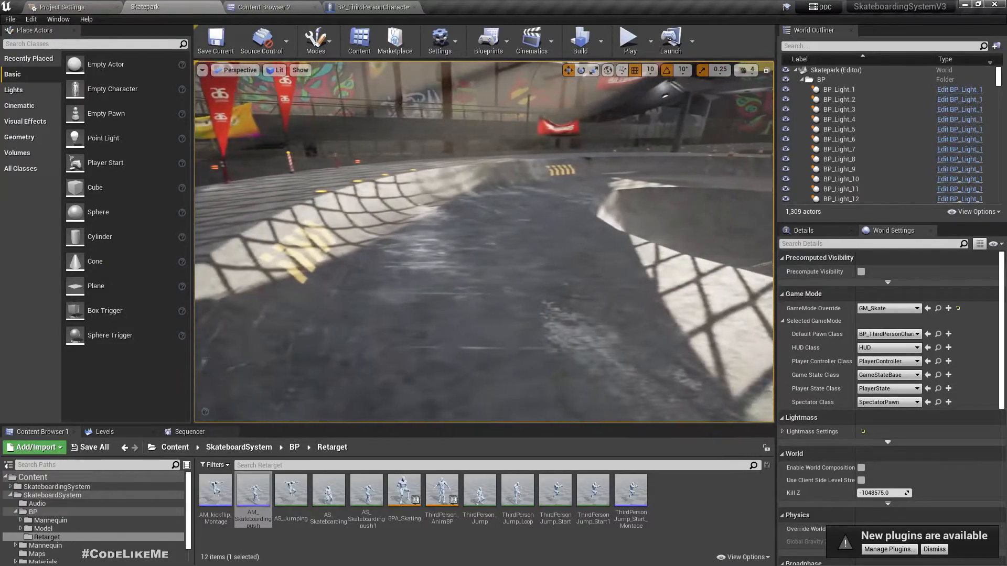
# Start another Play test ride in the skatepark level
pyautogui.click(627, 40)
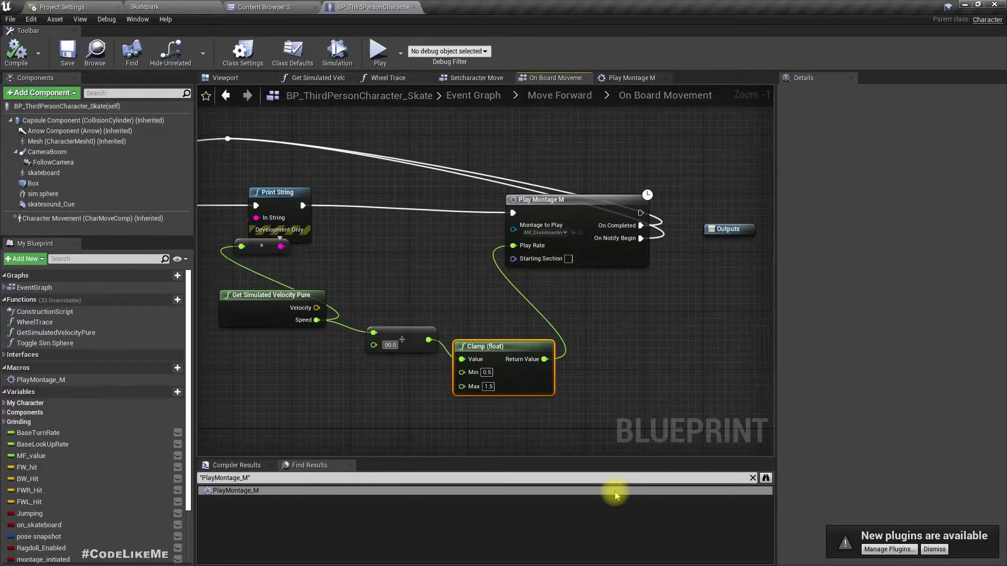
# Commit the edited speed divisor and switch to the Skatepark level
pyautogui.click(145, 7)
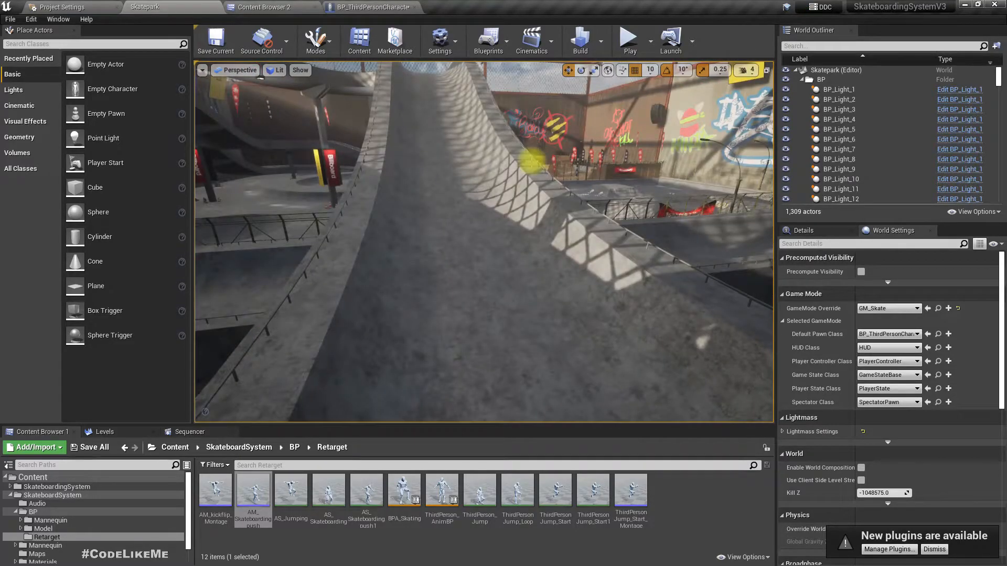
pyautogui.click(628, 40)
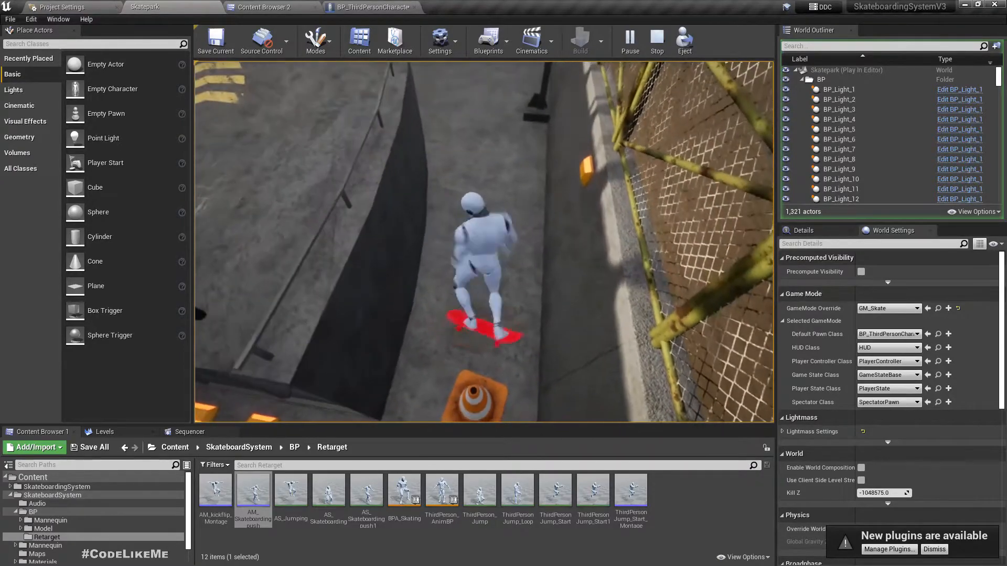
pyautogui.click(656, 41)
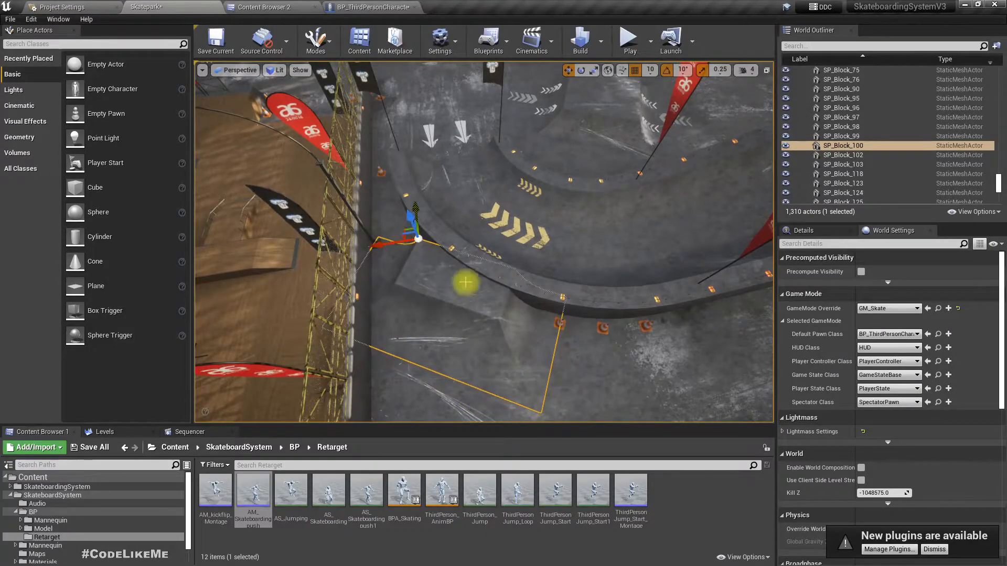
# Select the ramp piece in the skatepark viewport and start a Play session
pyautogui.click(578, 70)
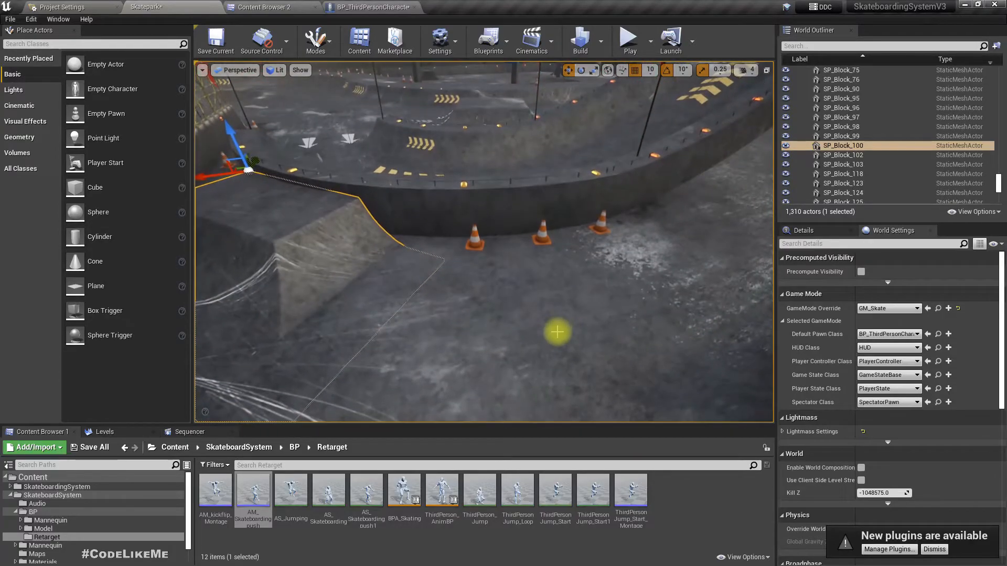
pyautogui.click(628, 39)
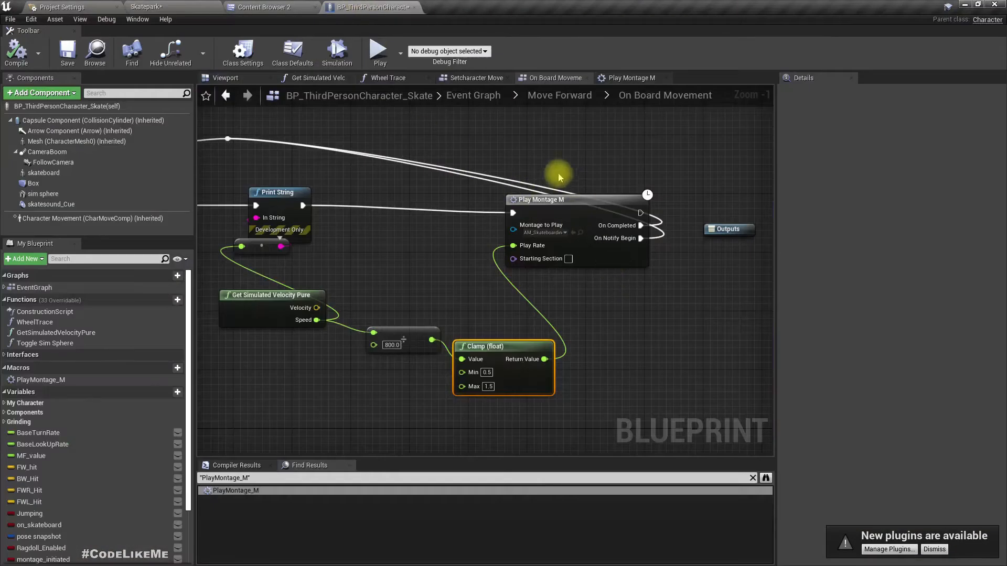
# Switch to the Play Montage M macro graph to view its inputs
pyautogui.click(631, 78)
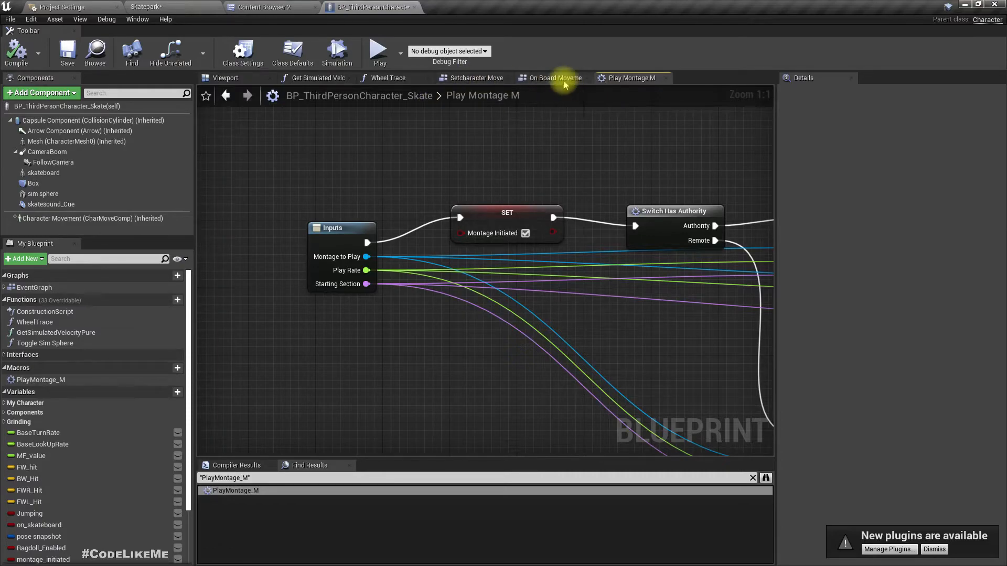
# Check the macro's Mesh input and the character Mesh component, then return to On Board Movement
pyautogui.click(552, 78)
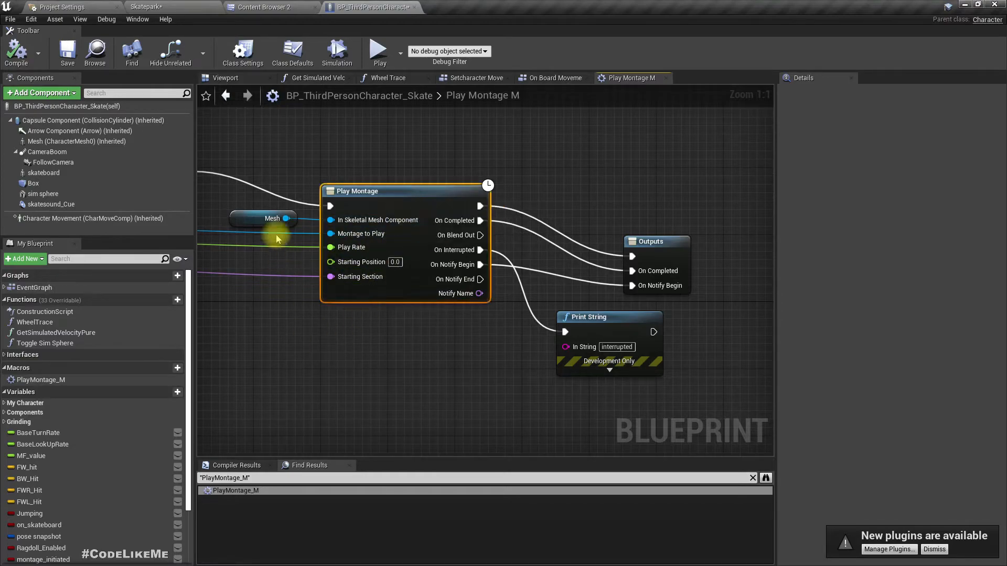
pyautogui.click(271, 218)
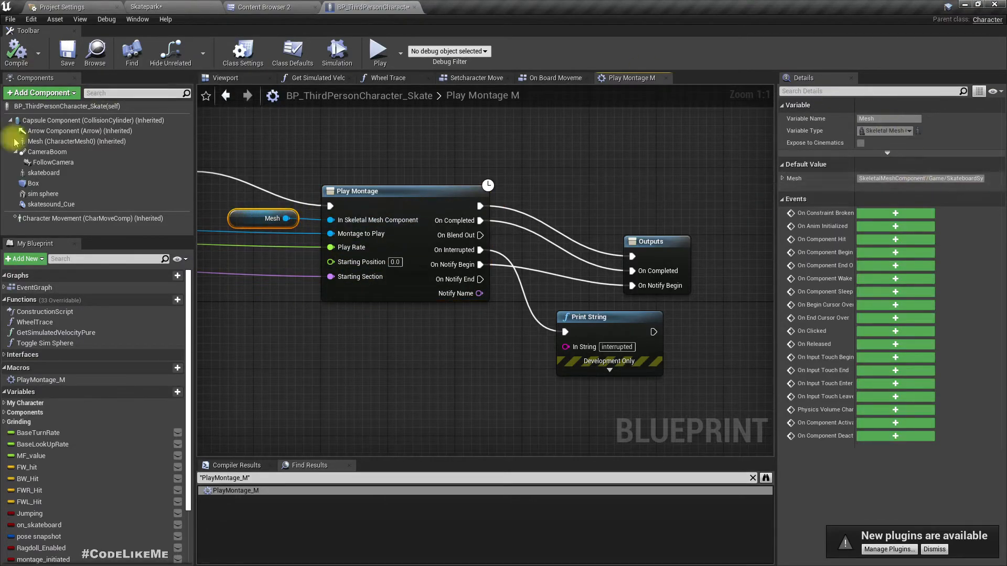
pyautogui.moveTo(77, 141)
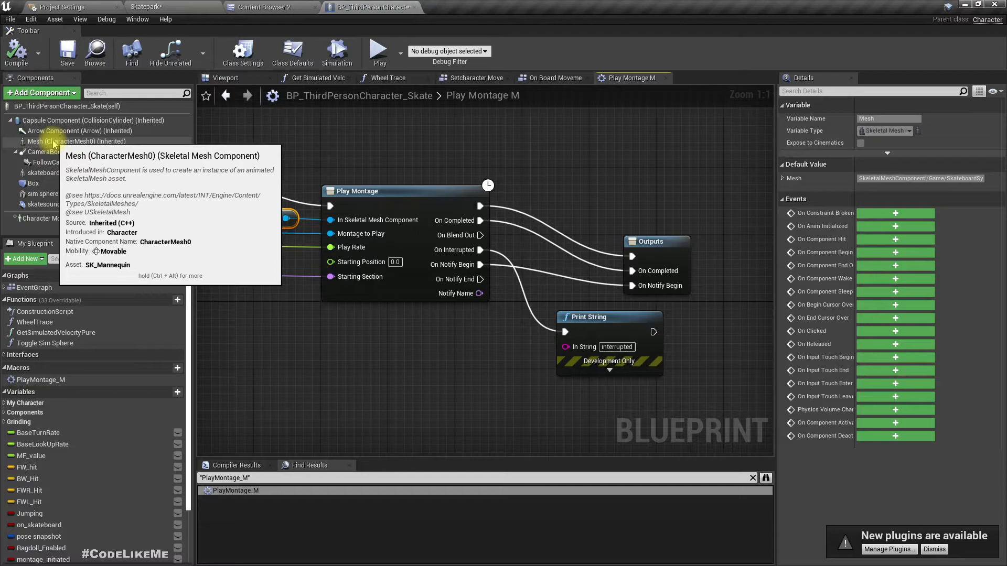
pyautogui.click(77, 141)
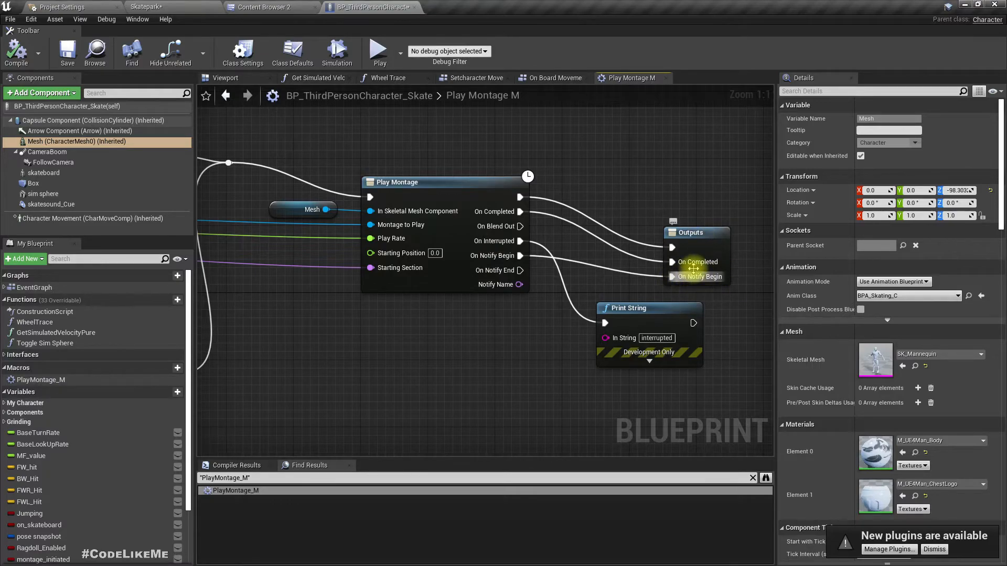
pyautogui.moveTo(546, 78)
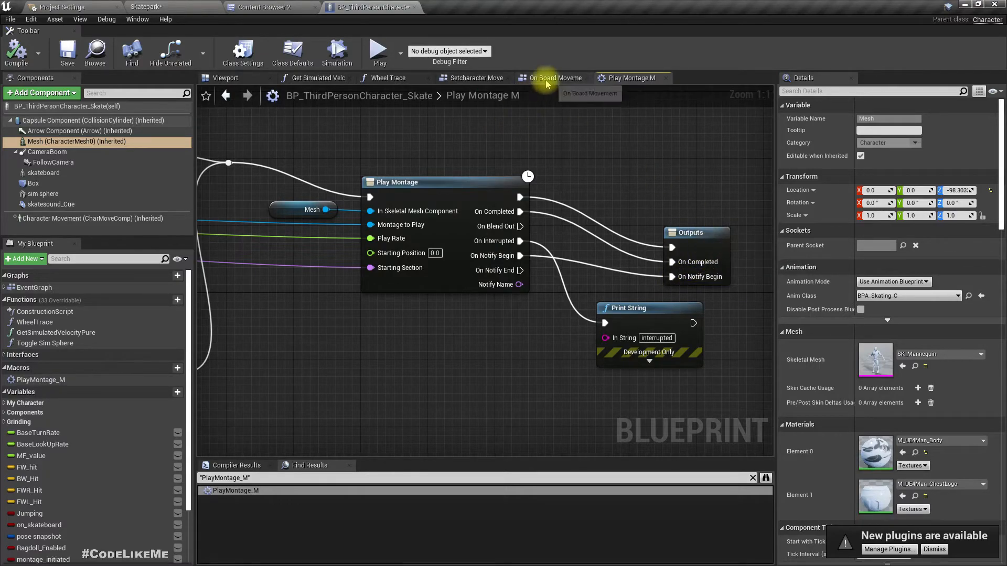
pyautogui.click(552, 77)
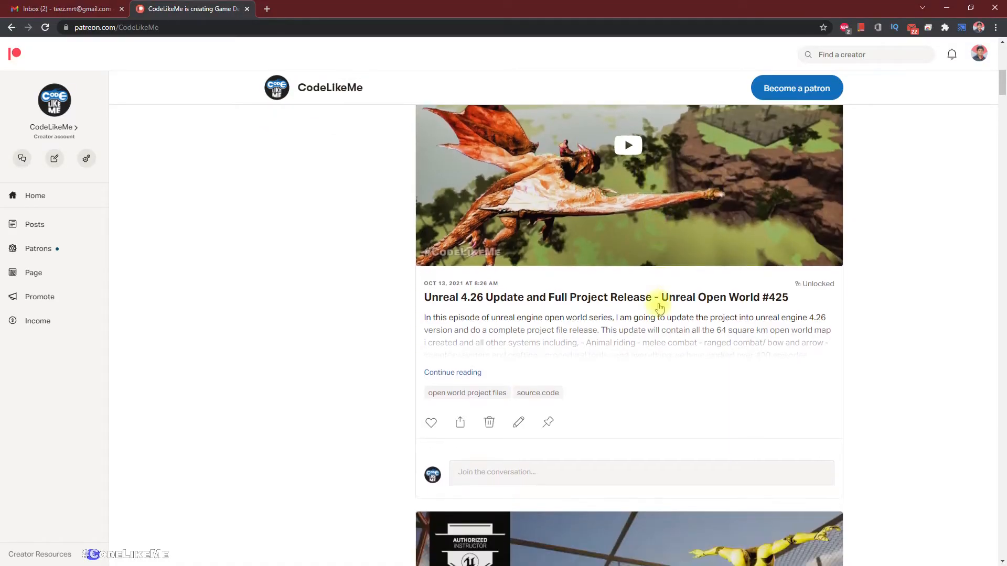
# Scroll the CodeLikeMe Patreon feed past the skateboarding and sniper posts to Dynamic Bullet Camera Effects
pyautogui.scroll(-3)
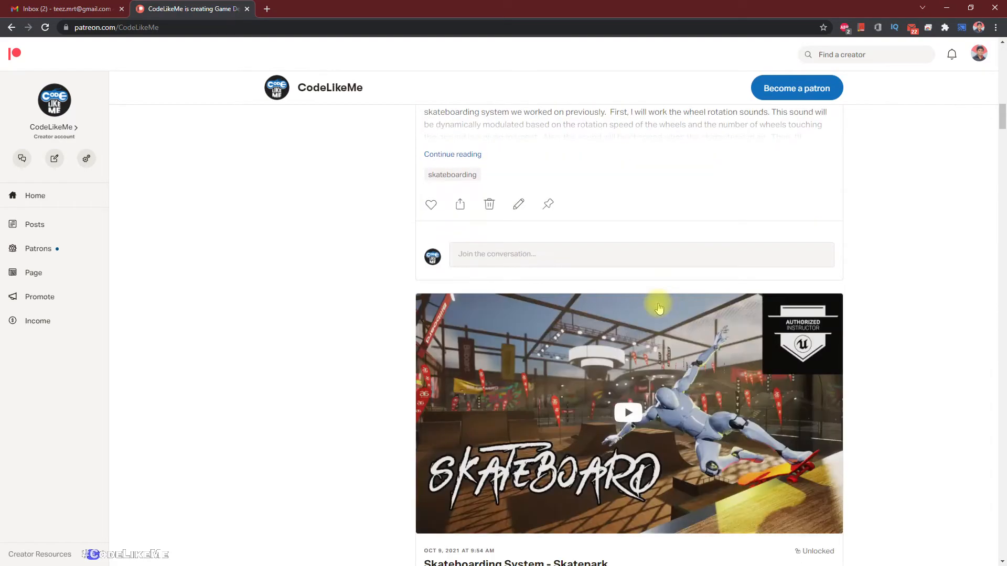
pyautogui.scroll(-3)
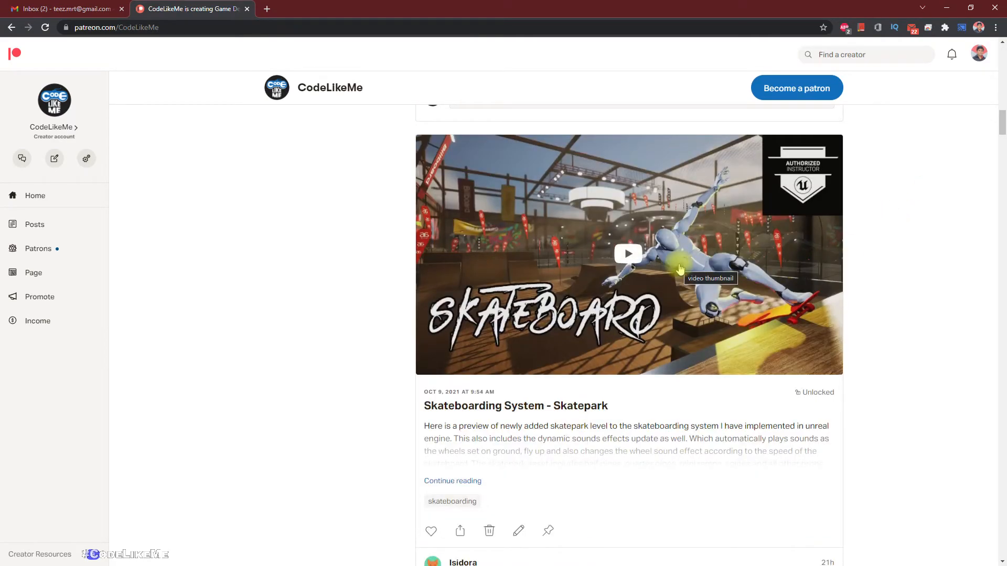
pyautogui.scroll(-3)
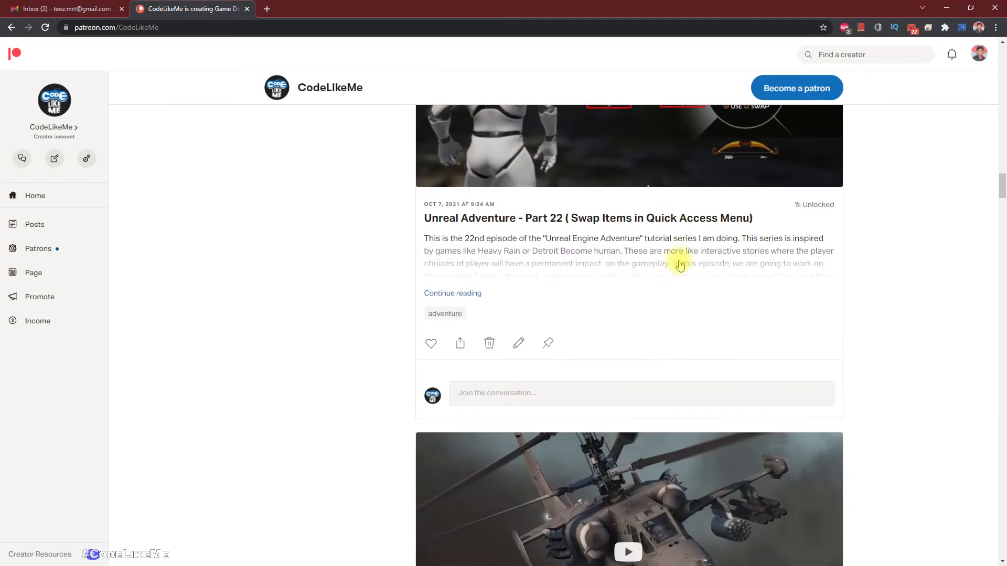
pyautogui.scroll(-3)
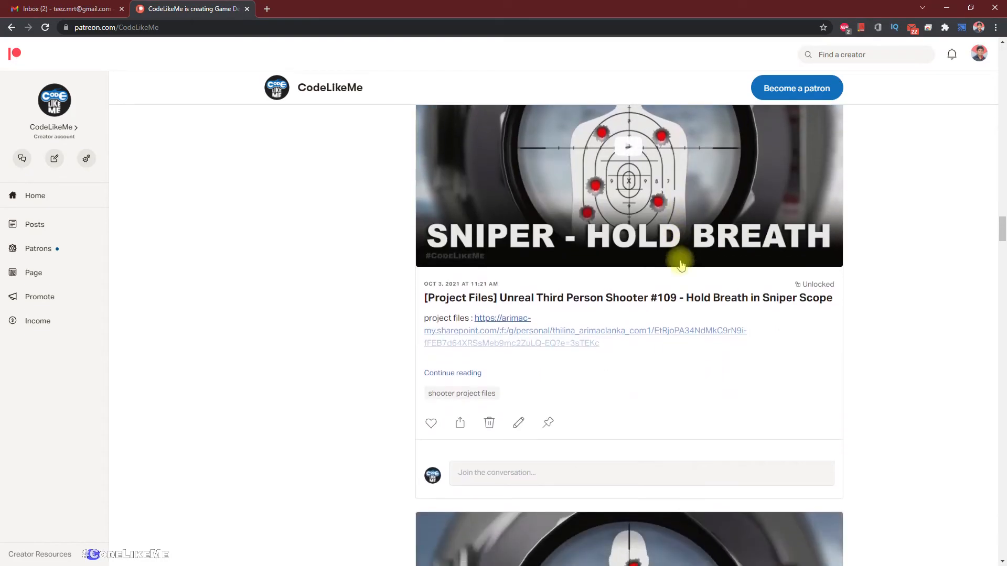
pyautogui.scroll(3)
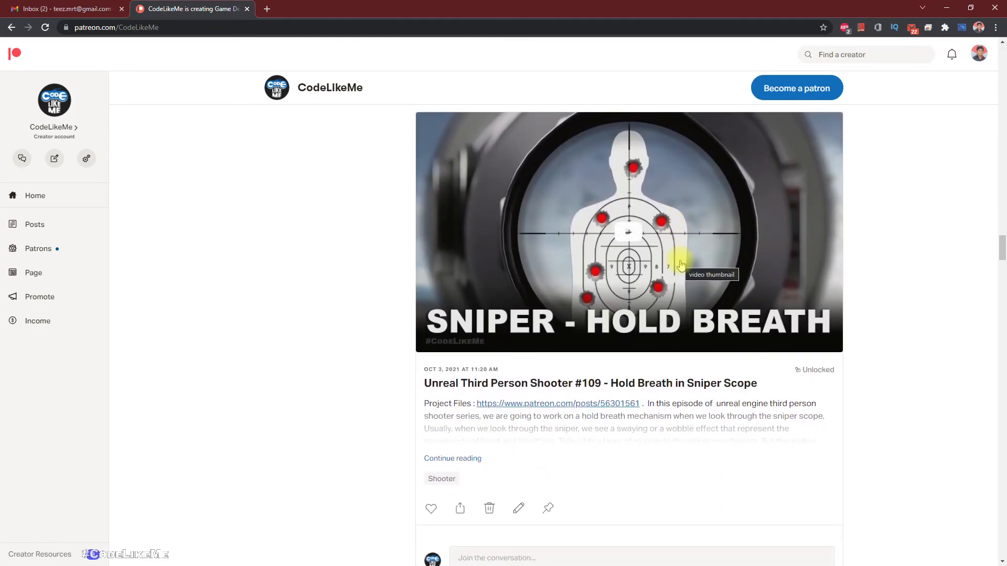
pyautogui.scroll(-3)
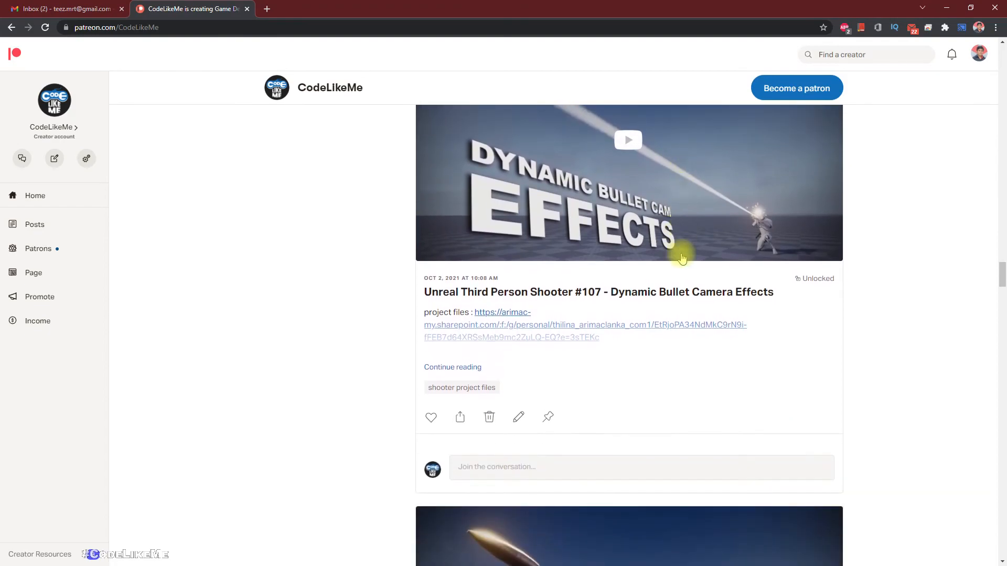